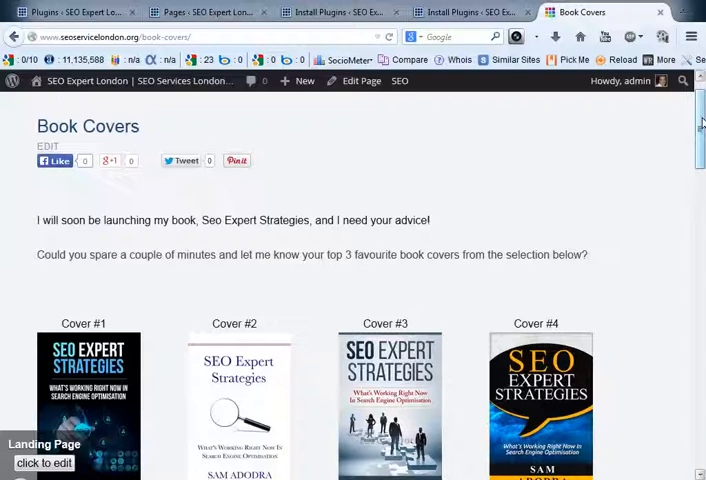
# Search the plugin installer for 'column shortcode', showing Column Shortcodes as already installed.
pyautogui.scroll(-3)
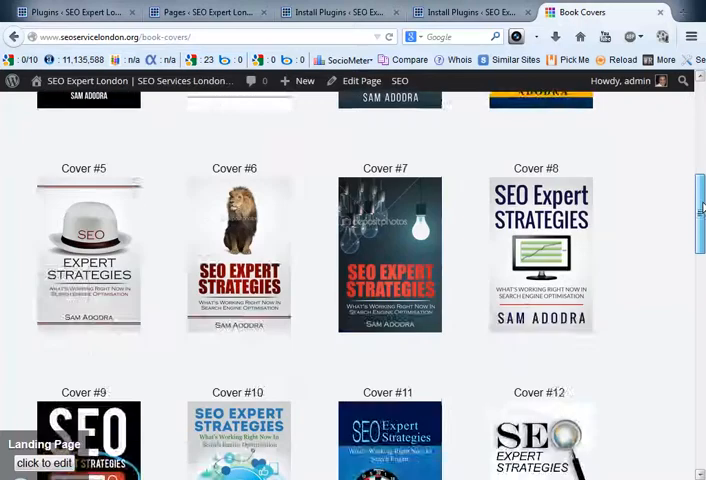
pyautogui.scroll(-3)
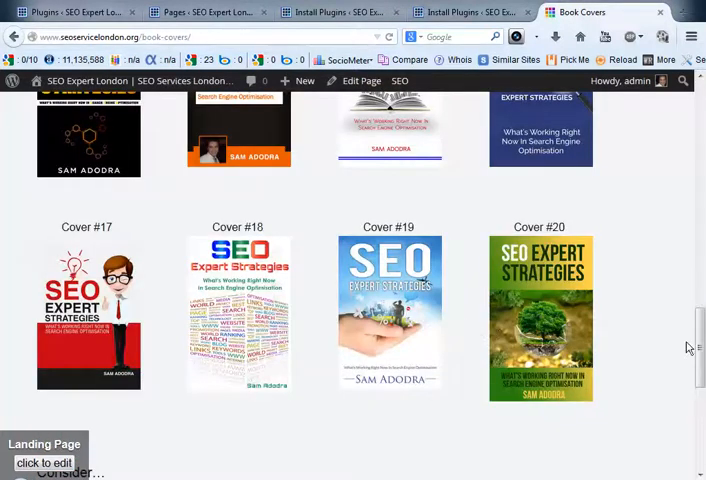
pyautogui.scroll(3)
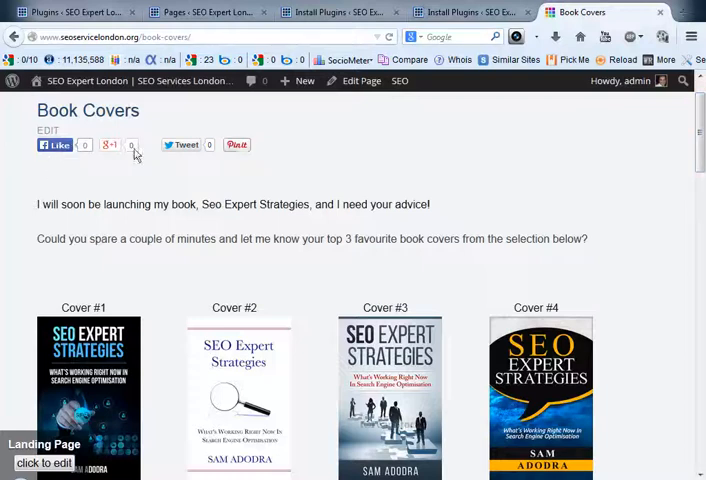
pyautogui.moveTo(693, 122)
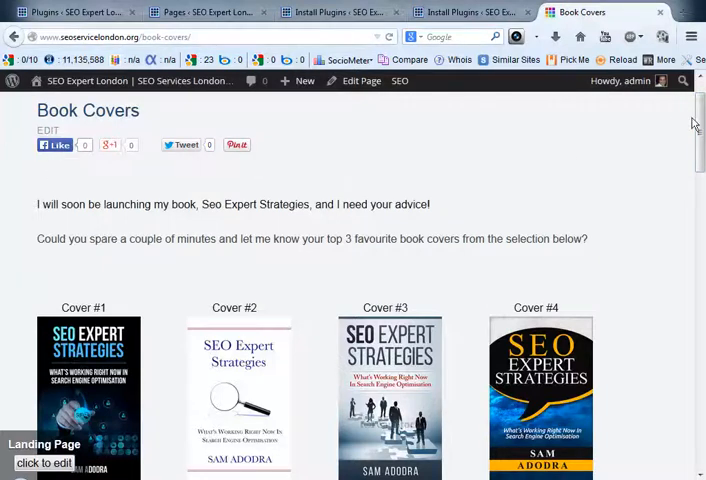
pyautogui.scroll(-3)
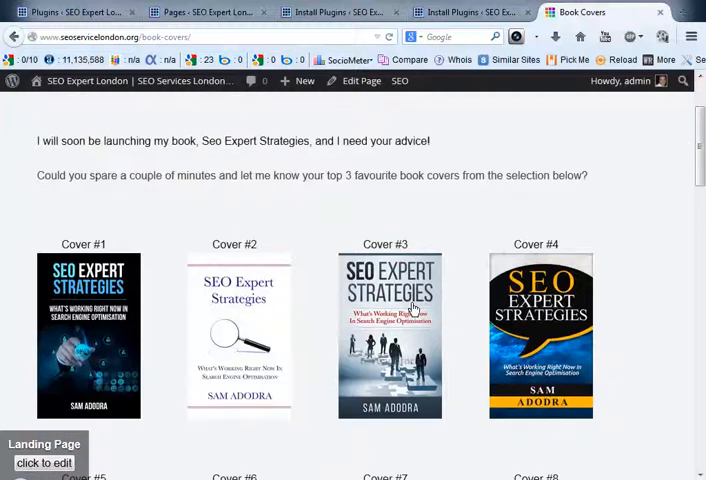
pyautogui.moveTo(590, 255)
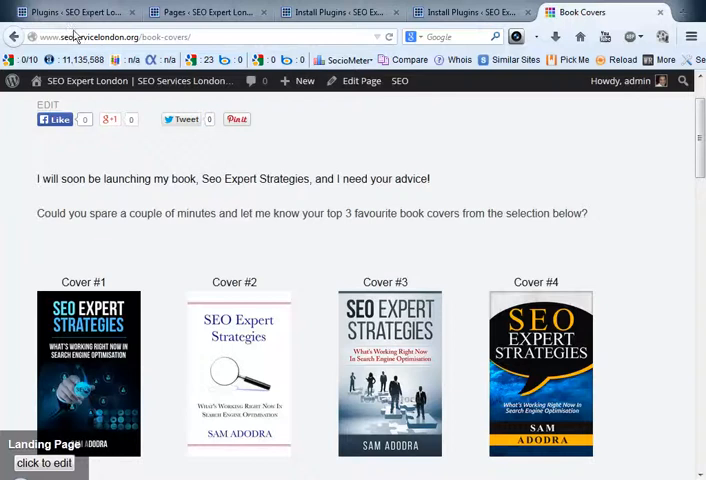
pyautogui.click(70, 11)
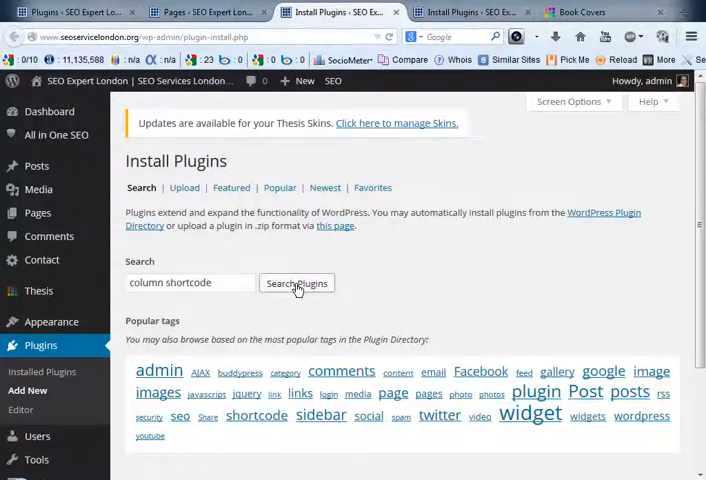
pyautogui.click(296, 283)
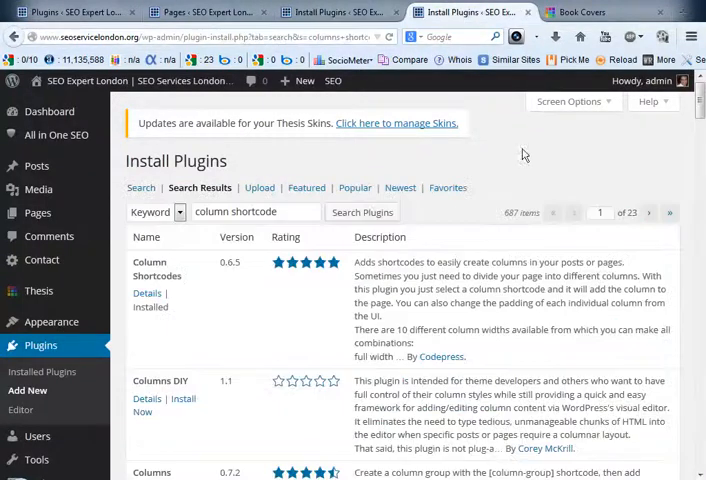
pyautogui.moveTo(183, 342)
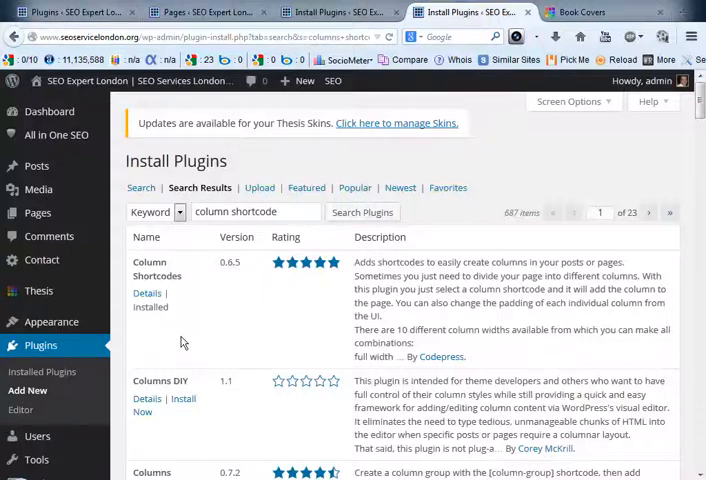
pyautogui.moveTo(175, 282)
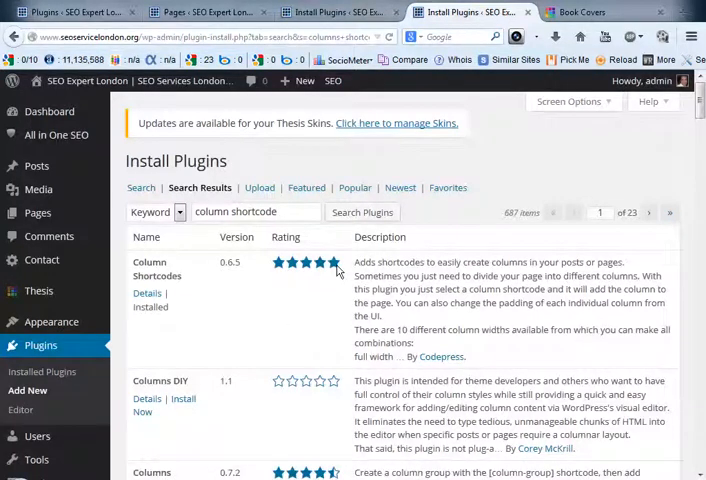
pyautogui.moveTo(202, 405)
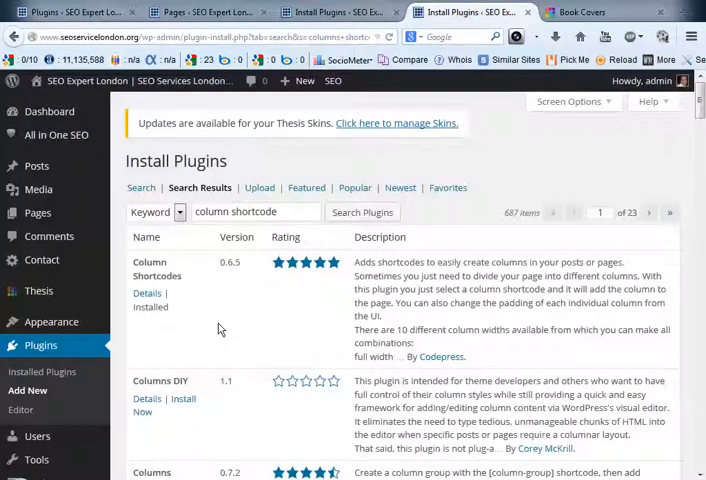
pyautogui.moveTo(190, 318)
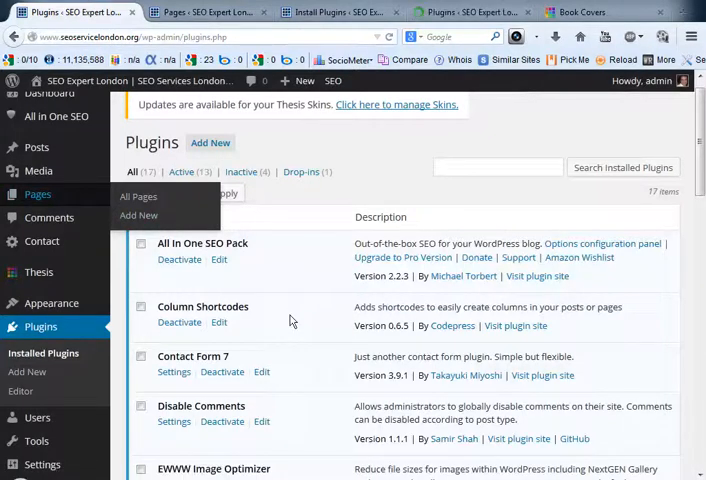
pyautogui.moveTo(219, 322)
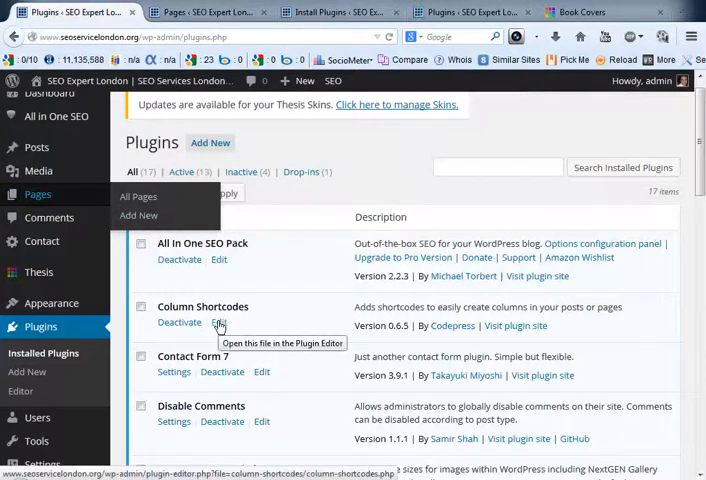
# Open Column Shortcodes in the plugin editor and choose its readme.txt file.
pyautogui.click(219, 322)
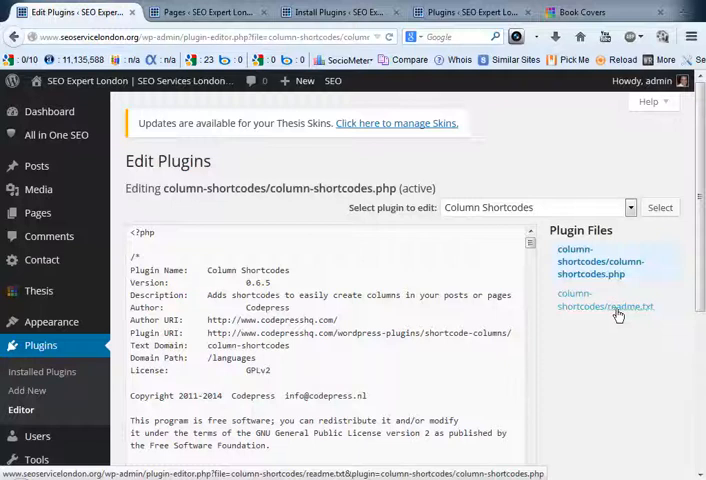
pyautogui.click(605, 300)
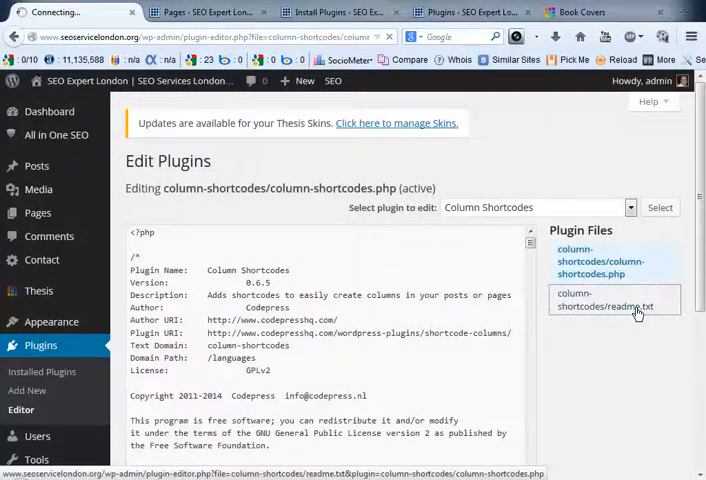
# Load the Column Shortcodes readme, scroll to its shortcode list and select one_fourth.
pyautogui.click(605, 300)
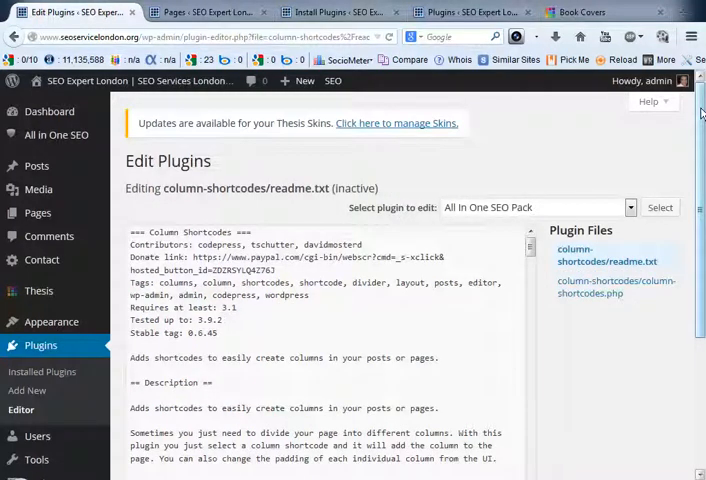
pyautogui.scroll(-3)
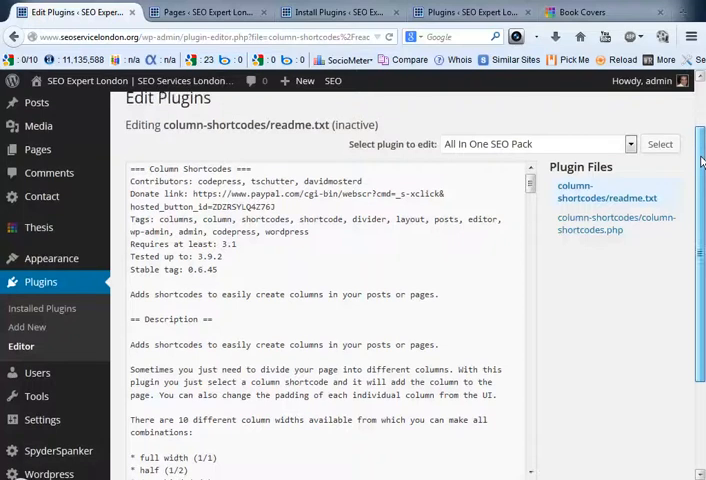
pyautogui.scroll(-3)
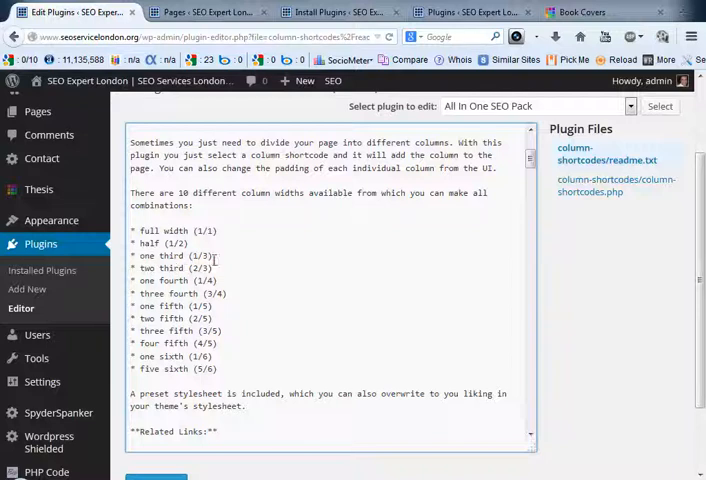
pyautogui.scroll(-3)
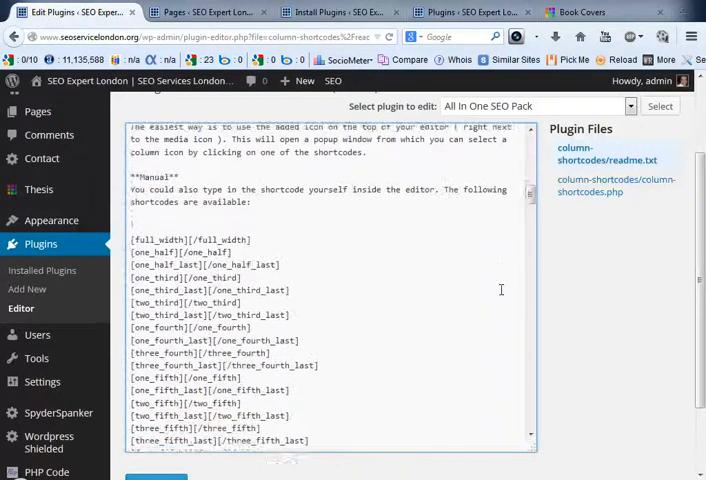
pyautogui.scroll(-3)
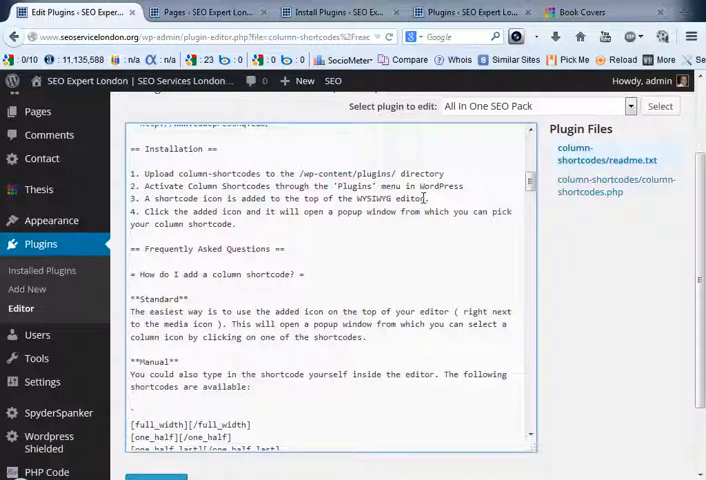
pyautogui.scroll(-3)
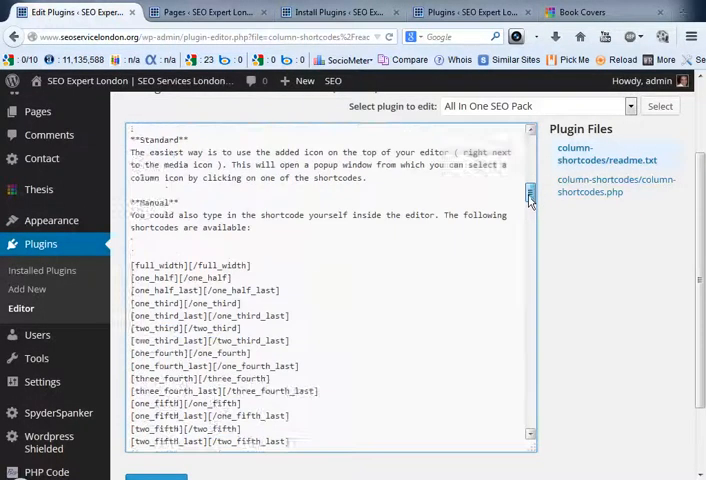
pyautogui.scroll(-3)
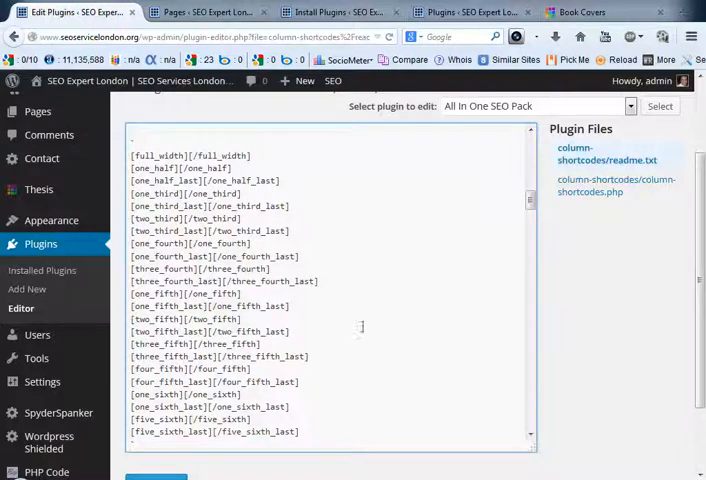
pyautogui.click(580, 12)
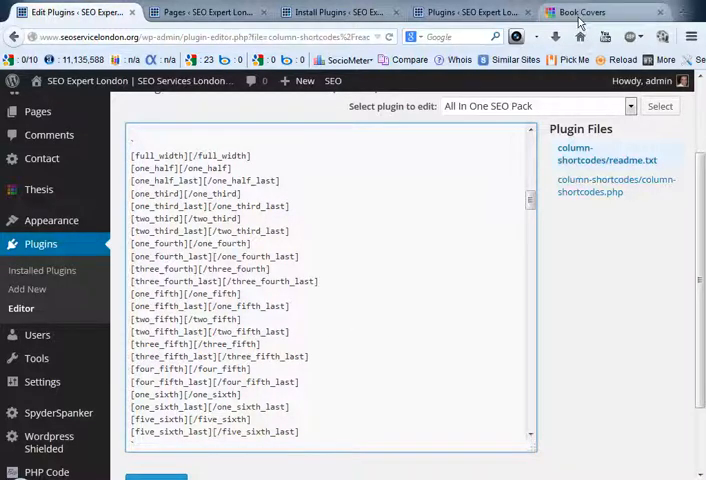
pyautogui.doubleClick(157, 243)
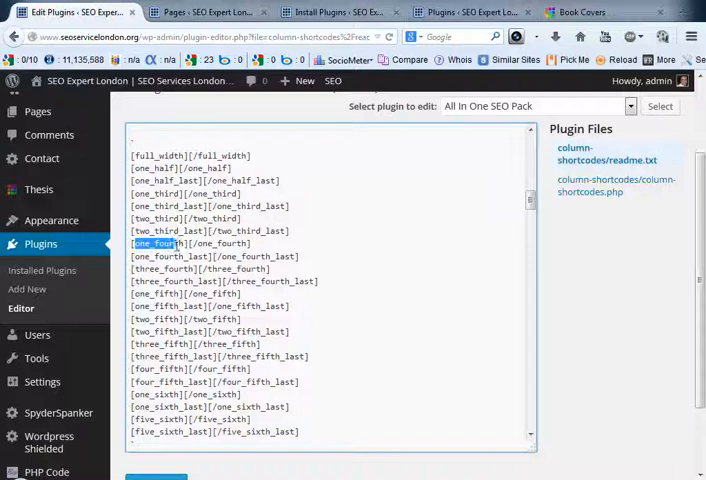
pyautogui.click(580, 12)
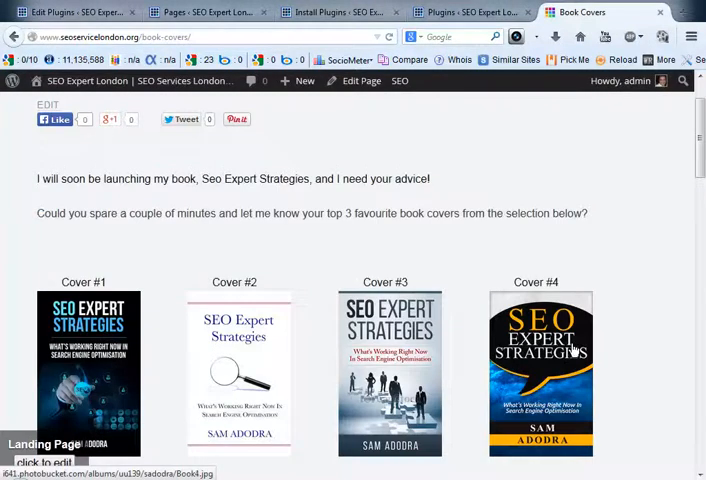
pyautogui.scroll(-3)
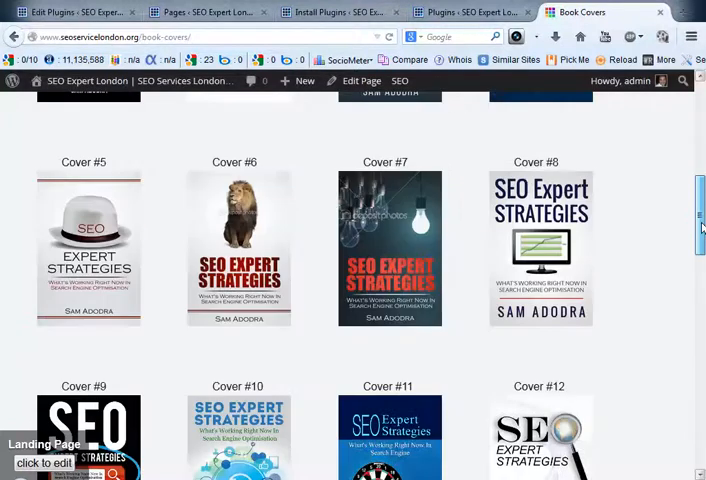
pyautogui.scroll(-3)
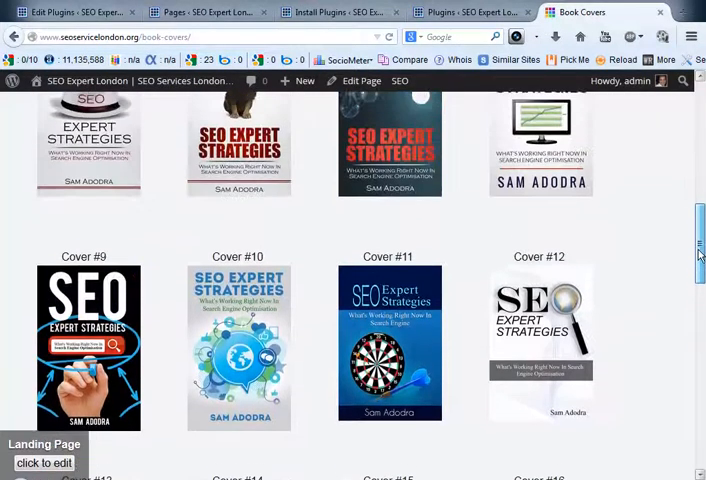
pyautogui.scroll(3)
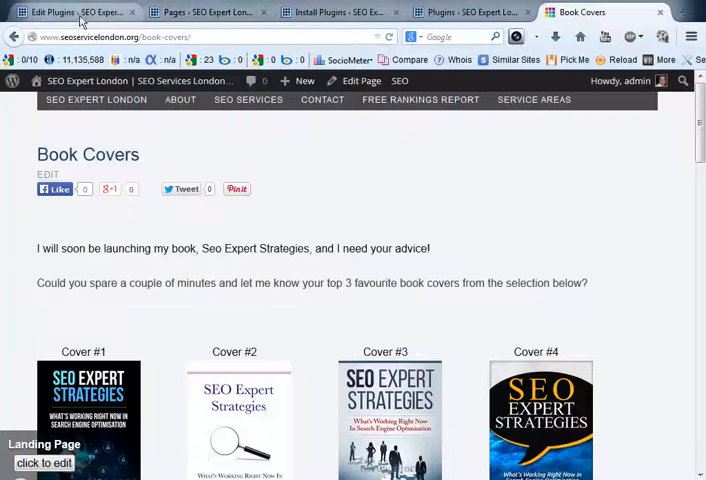
# Go to the admin Pages list and start a new page.
pyautogui.click(200, 11)
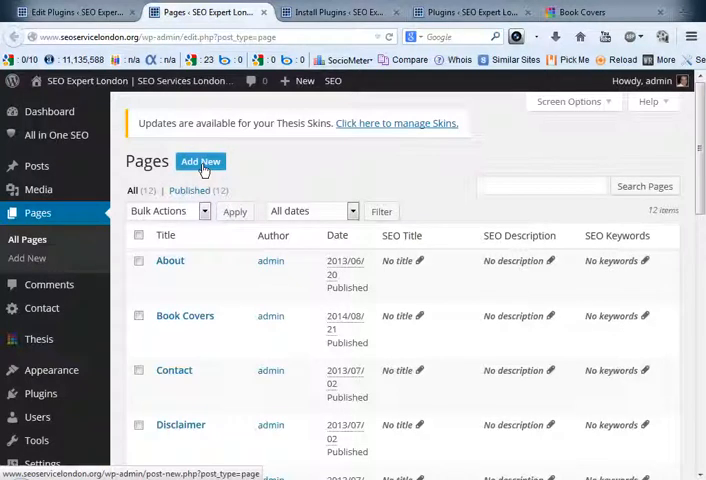
pyautogui.click(201, 161)
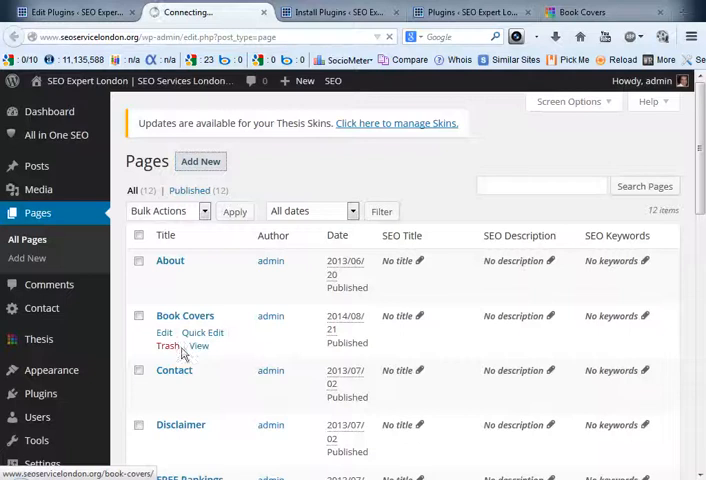
pyautogui.rightClick(164, 332)
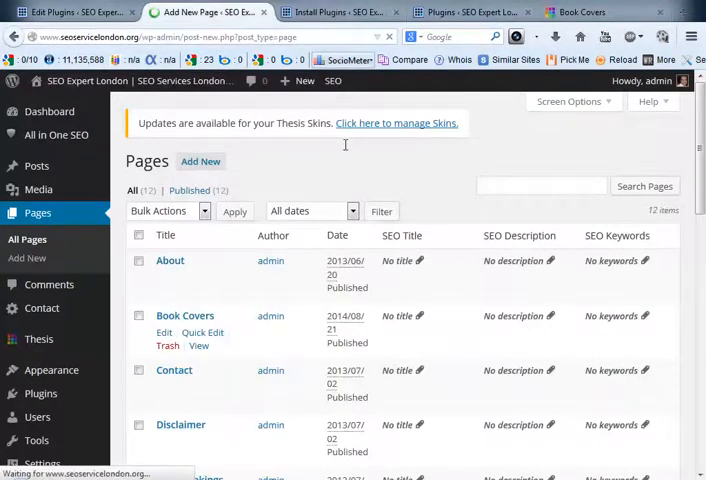
# Title the new page 'Book Covers'.
pyautogui.click(200, 161)
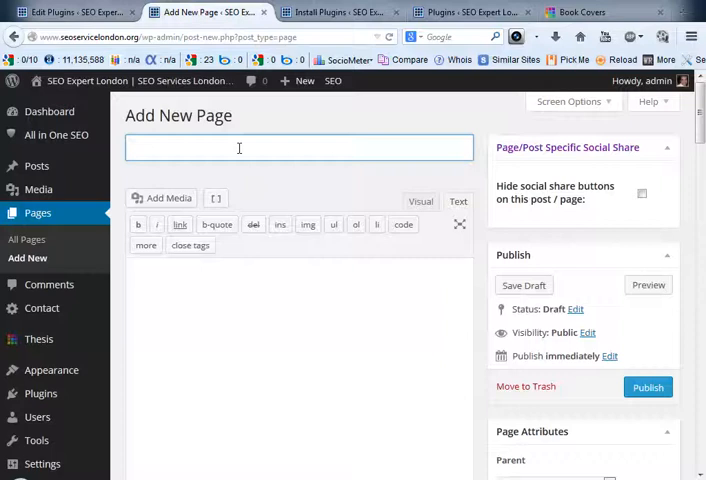
pyautogui.write('Book Covers')
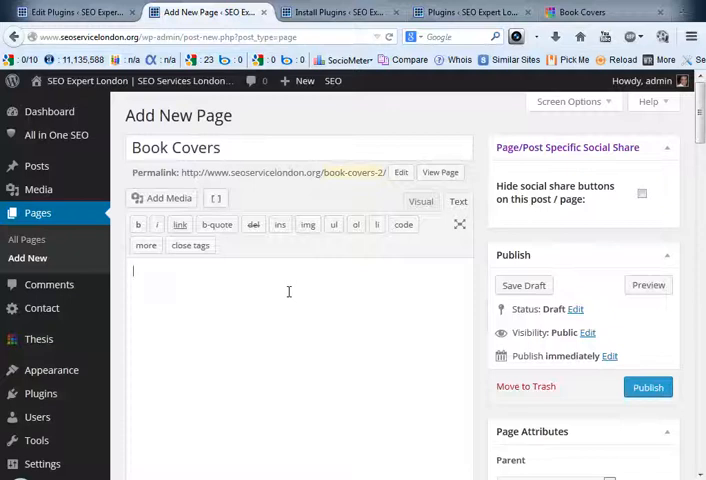
# Write 'Please give me some feedback on the book covers below.' in the page body.
pyautogui.write('Please give me s')
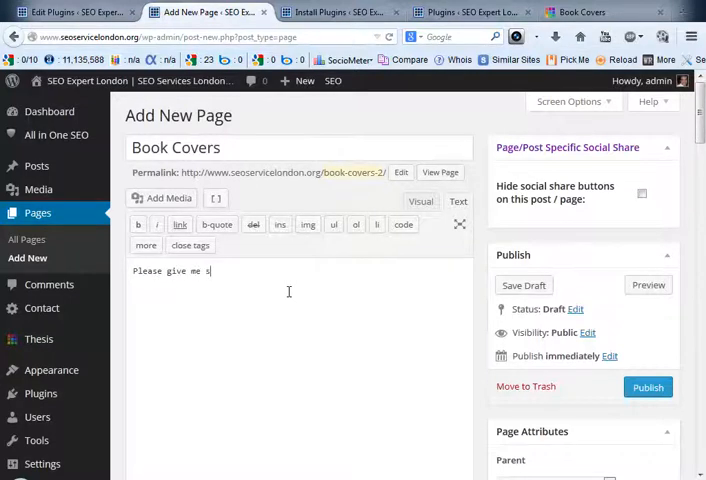
pyautogui.write('ome feedback on the b')
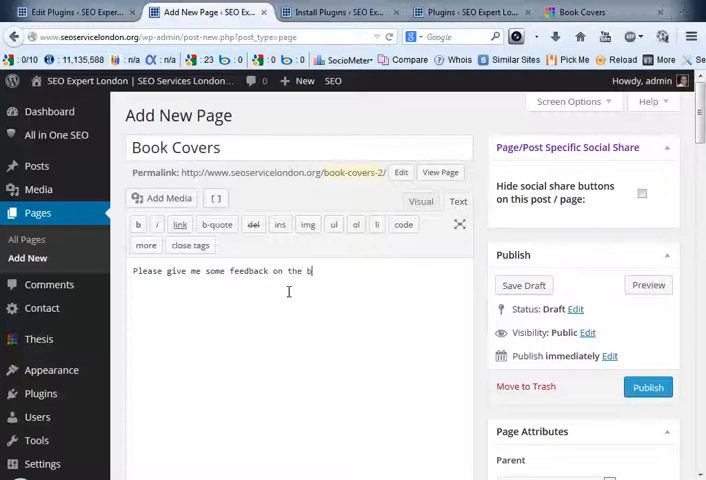
pyautogui.write('ook coers')
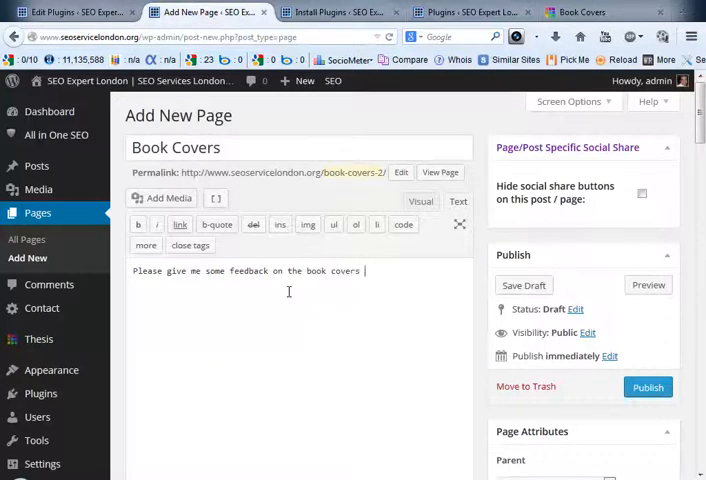
pyautogui.write('below.')
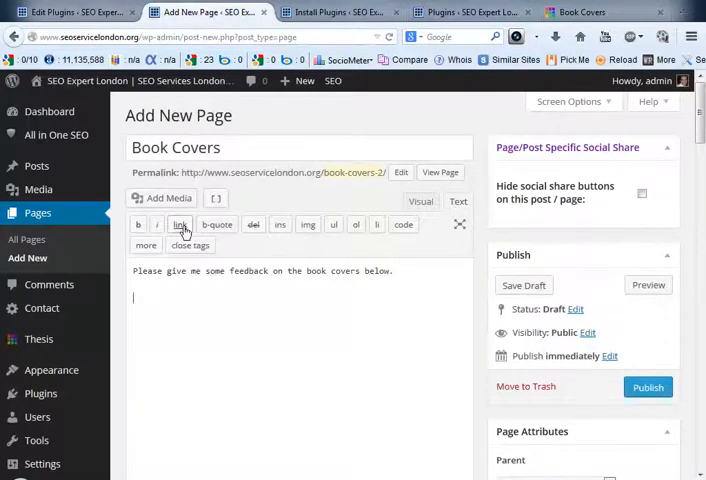
# Bring up the Insert/edit link dialog, then dismiss it without adding a link.
pyautogui.click(180, 225)
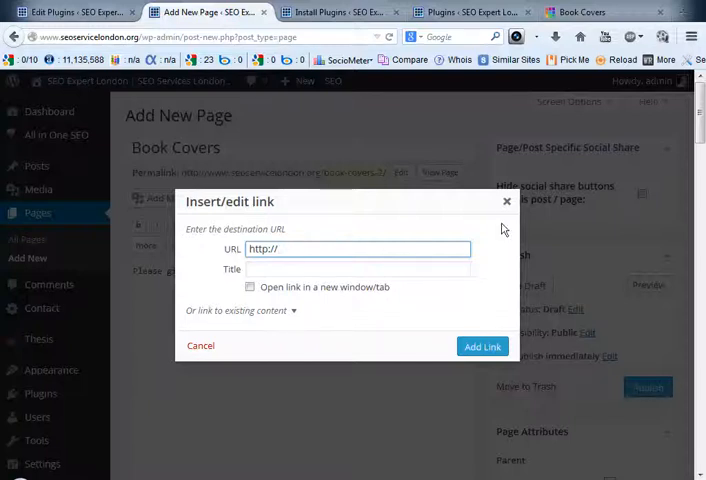
pyautogui.click(200, 345)
pyautogui.write('[one_fourth][/one_fourth]')
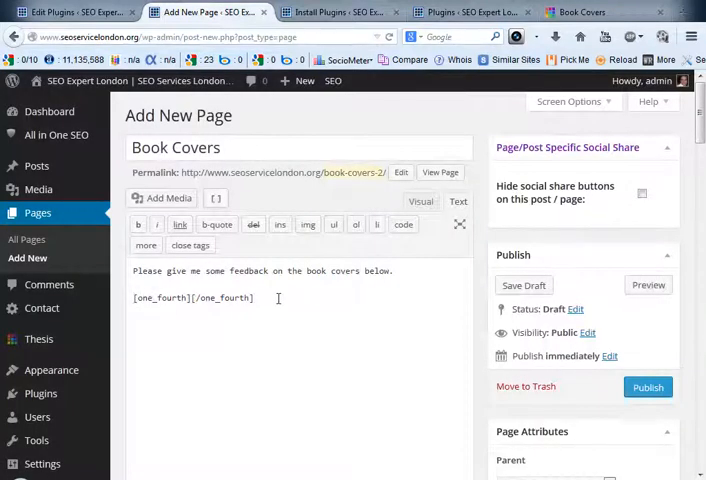
pyautogui.moveTo(270, 316)
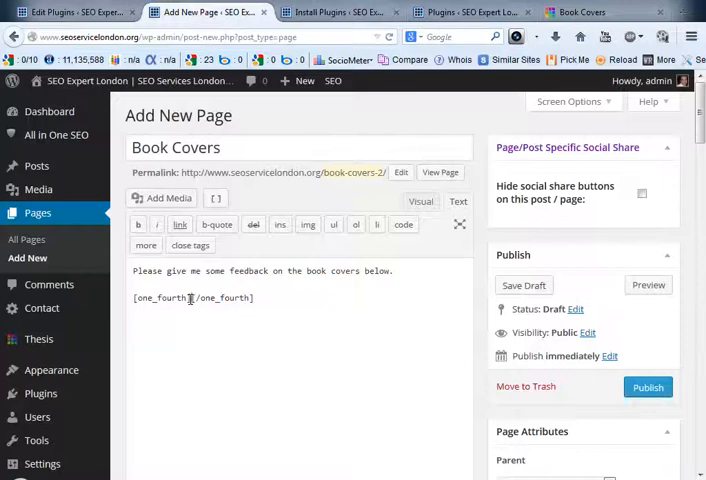
pyautogui.click(180, 224)
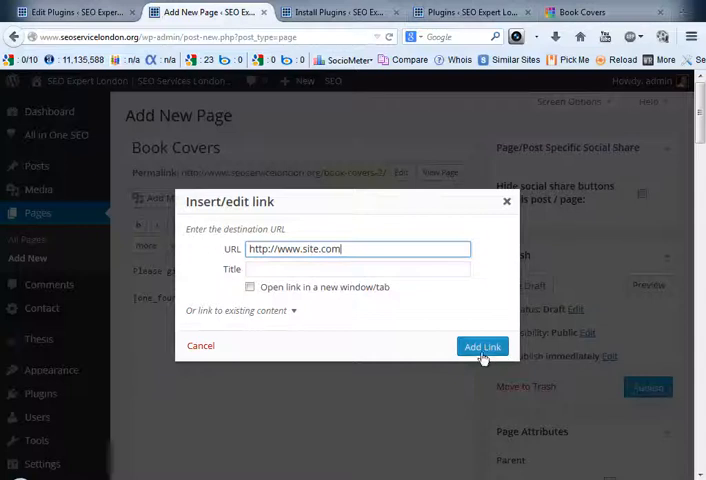
pyautogui.click(482, 346)
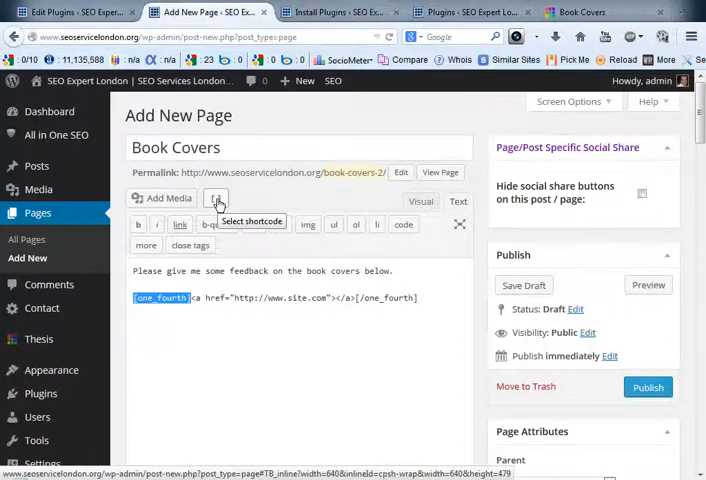
pyautogui.click(247, 318)
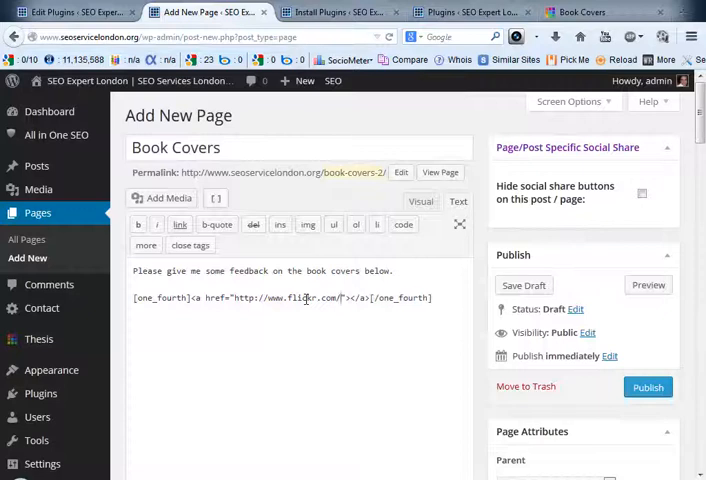
pyautogui.write('photo1.jpg')
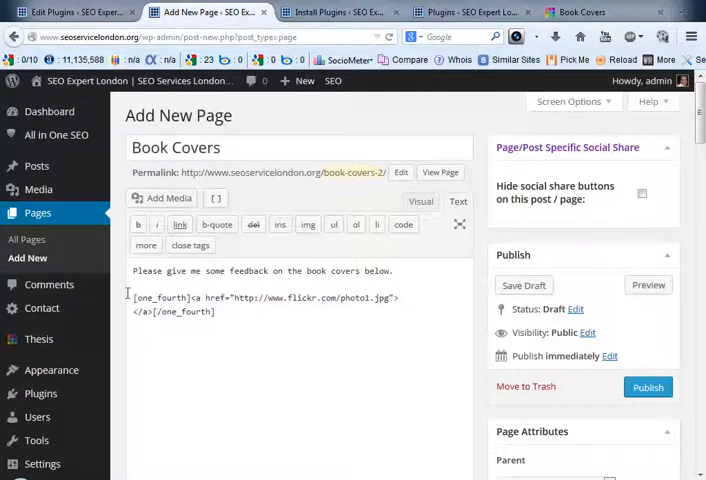
pyautogui.moveTo(133, 297); pyautogui.dragTo(214, 311)
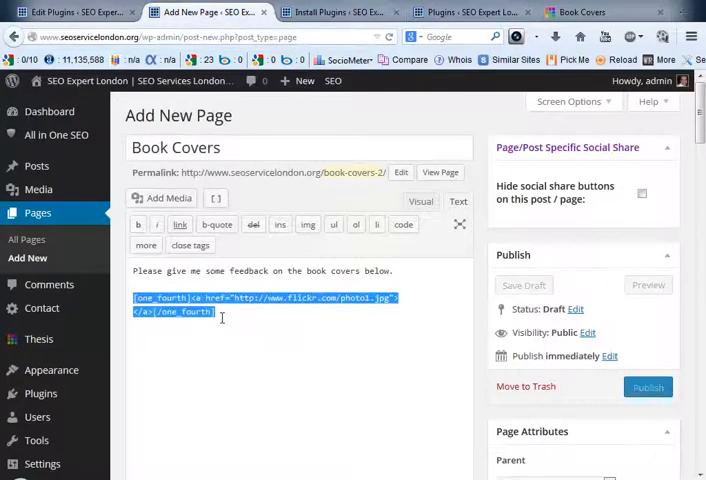
pyautogui.click(406, 333)
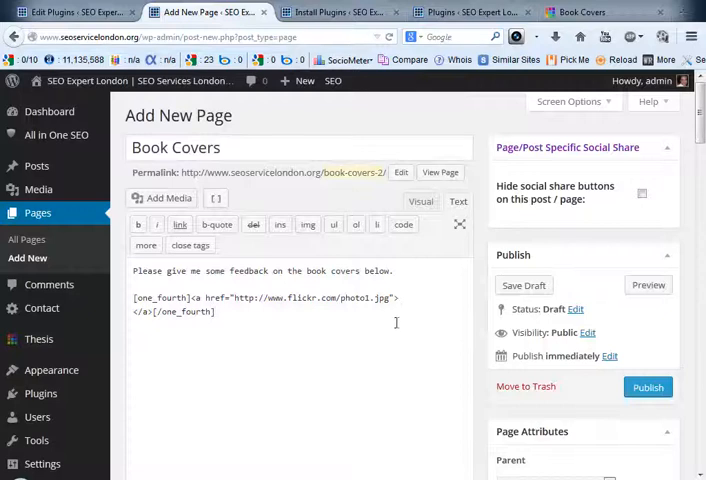
pyautogui.click(320, 12)
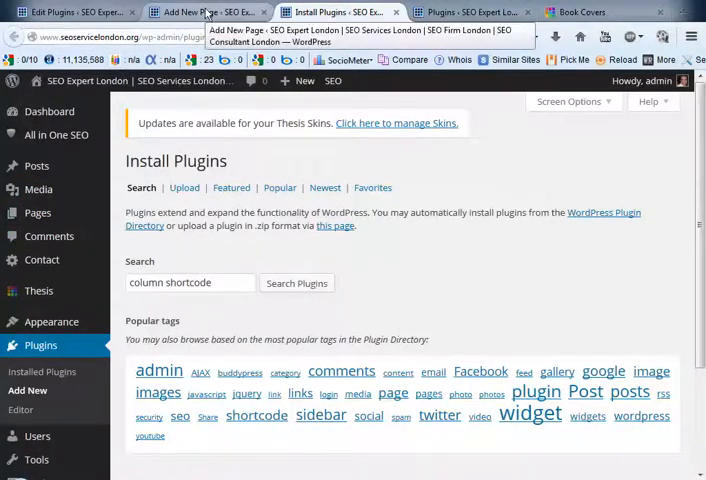
# Open the published Book Covers page in the editor from the admin bar.
pyautogui.click(580, 12)
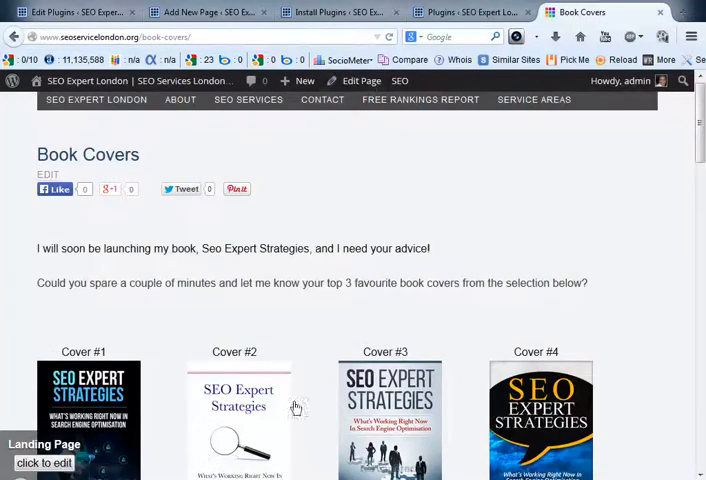
pyautogui.click(356, 80)
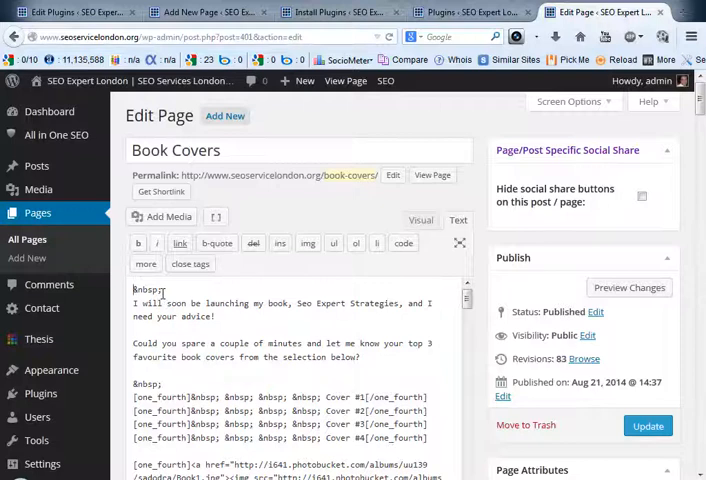
# Delete the stray <br><p> tags after the leading &nbsp; on the first code line.
pyautogui.doubleClick(146, 289)
pyautogui.write(' <br><p>')
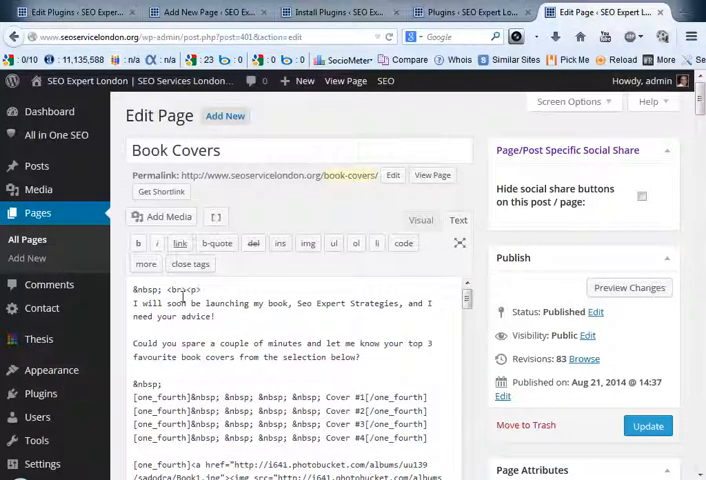
pyautogui.doubleClick(184, 289)
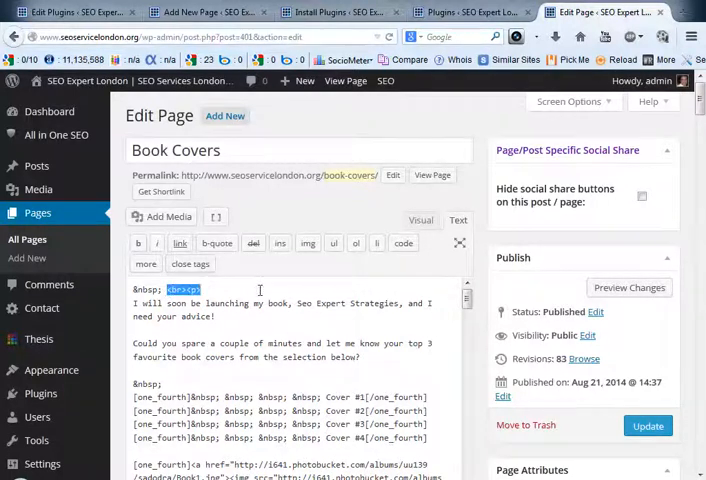
pyautogui.press('Delete')
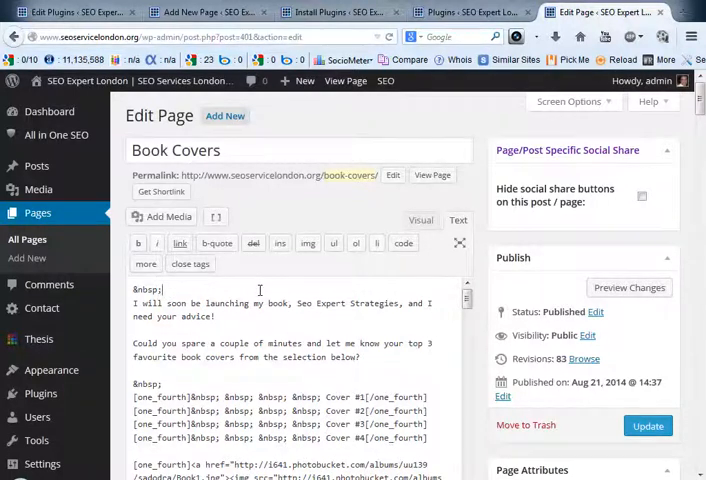
pyautogui.doubleClick(148, 289)
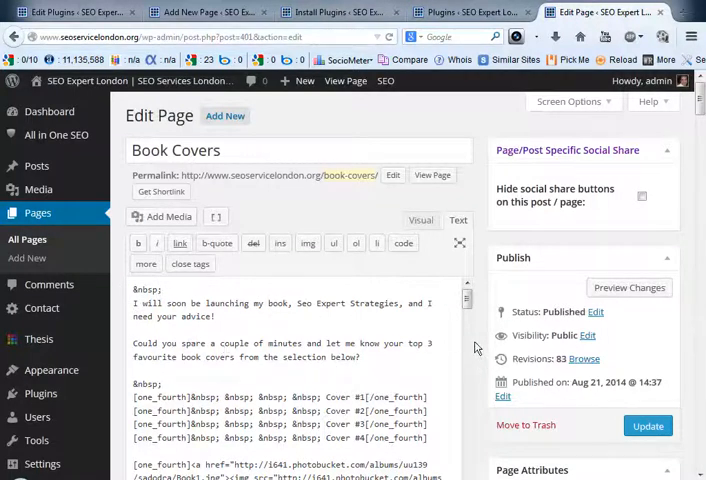
pyautogui.scroll(-3)
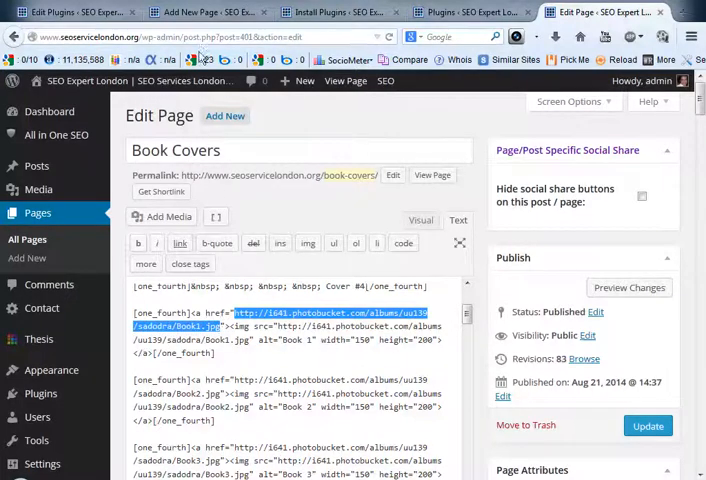
# In the draft tab, enter the book-covers address and confirm leaving the unsaved page.
pyautogui.click(200, 12)
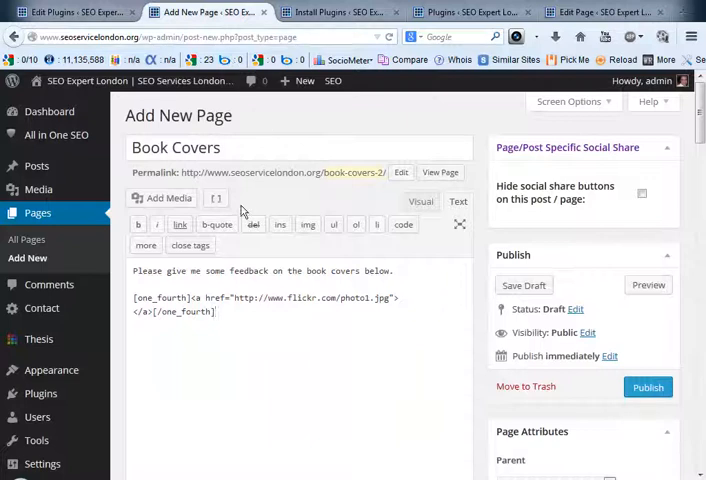
pyautogui.moveTo(686, 268)
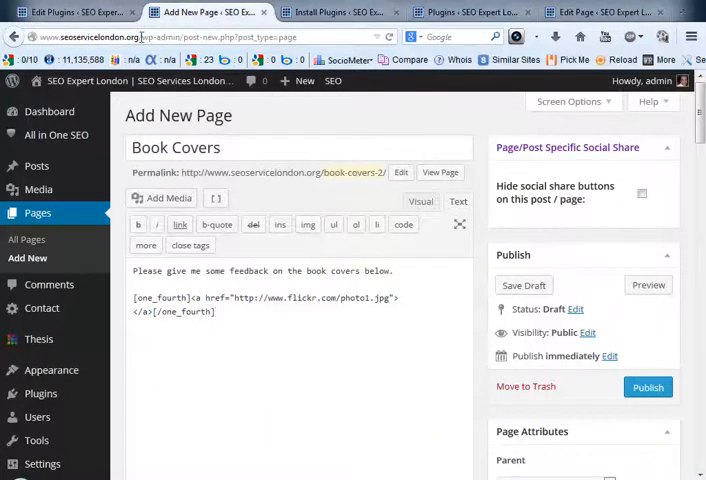
pyautogui.click(470, 11)
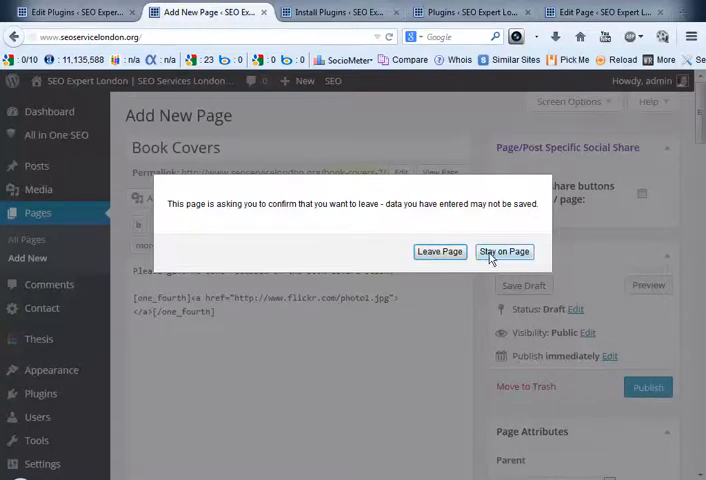
pyautogui.click(504, 251)
pyautogui.write('book-covers')
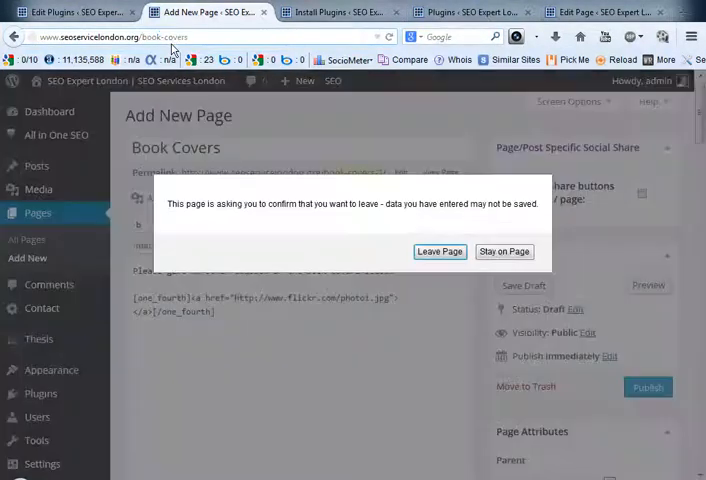
pyautogui.click(439, 251)
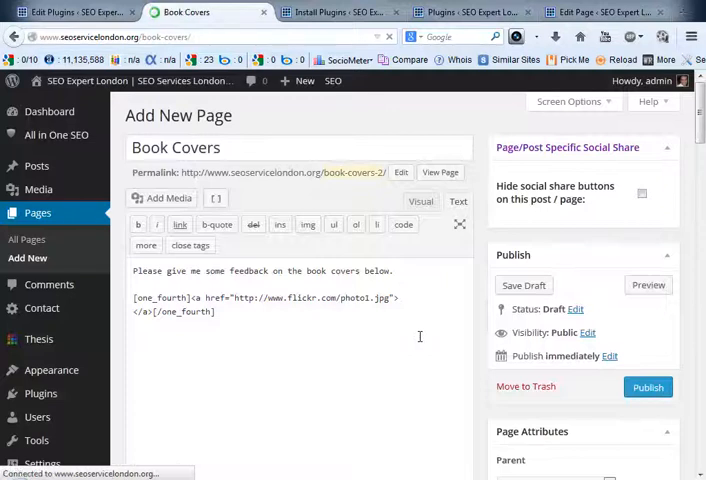
# Scroll the live Book Covers page and open Cover #1's full-size Book1.jpg image.
pyautogui.click(440, 172)
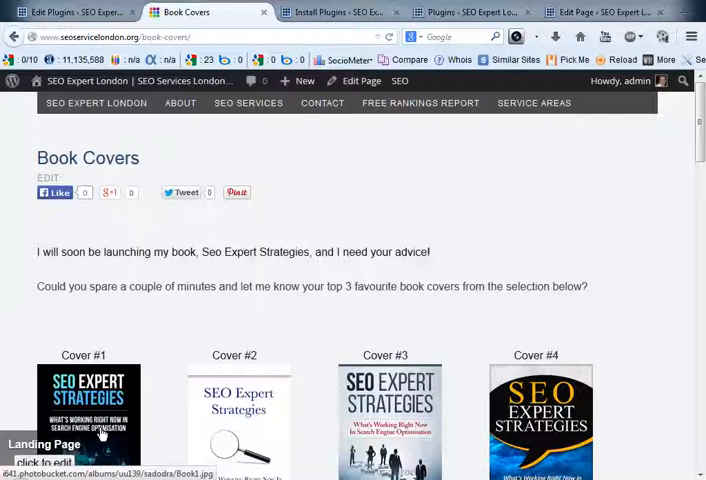
pyautogui.scroll(-3)
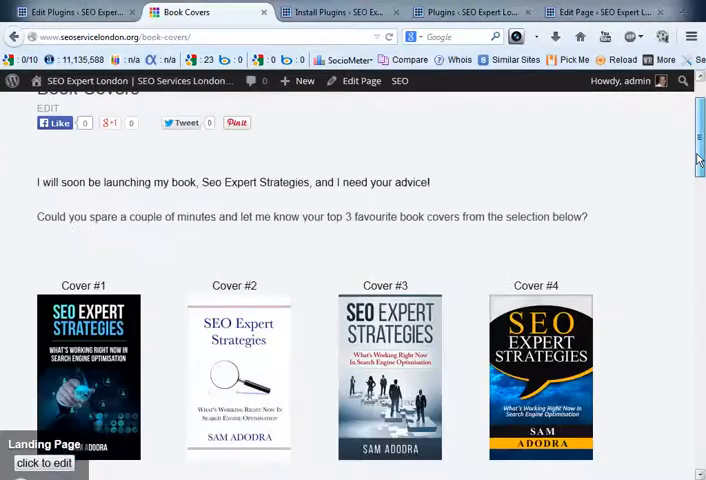
pyautogui.scroll(-3)
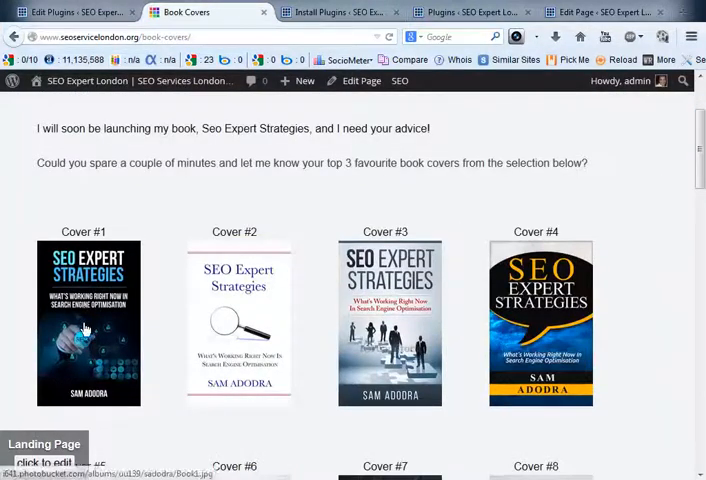
pyautogui.click(88, 322)
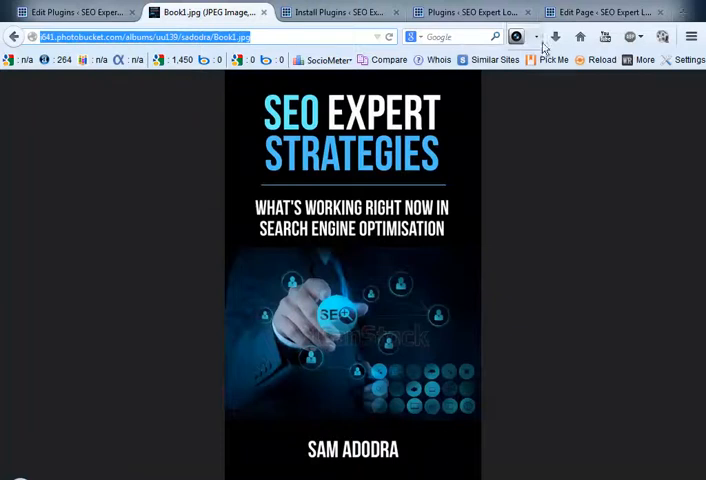
pyautogui.click(600, 11)
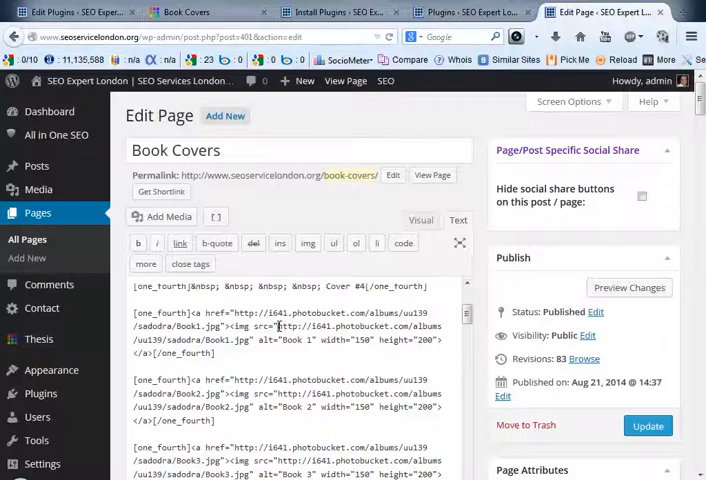
# Revisit Book1.jpg, then return to the editor to check cover 1's width 150, height 200.
pyautogui.moveTo(277, 326); pyautogui.dragTo(400, 340)
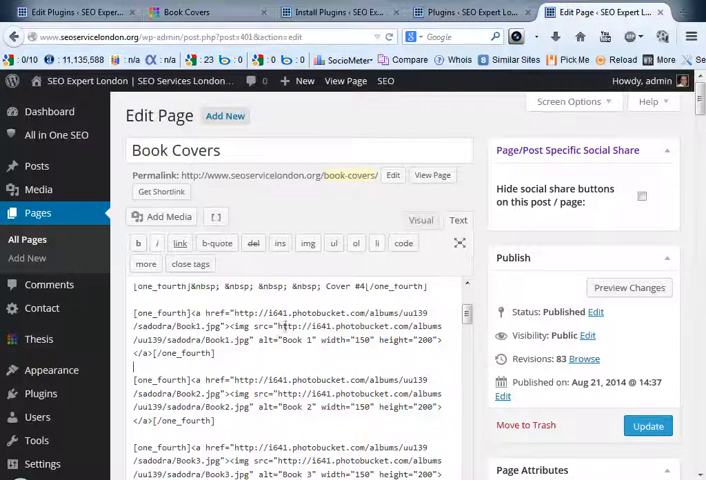
pyautogui.click(185, 12)
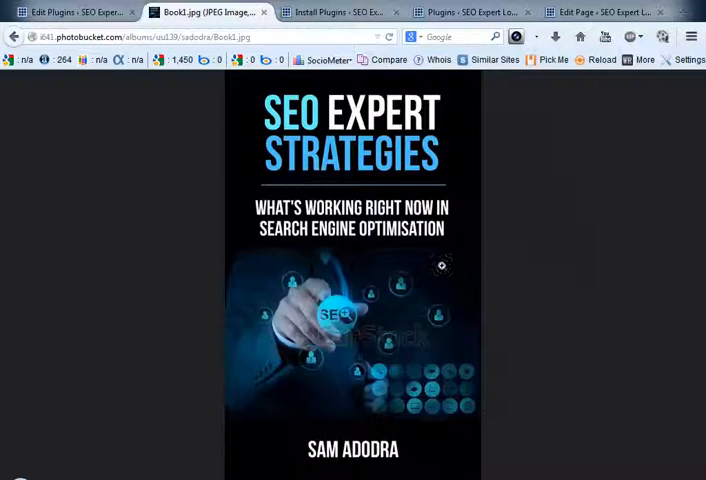
pyautogui.moveTo(595, 12)
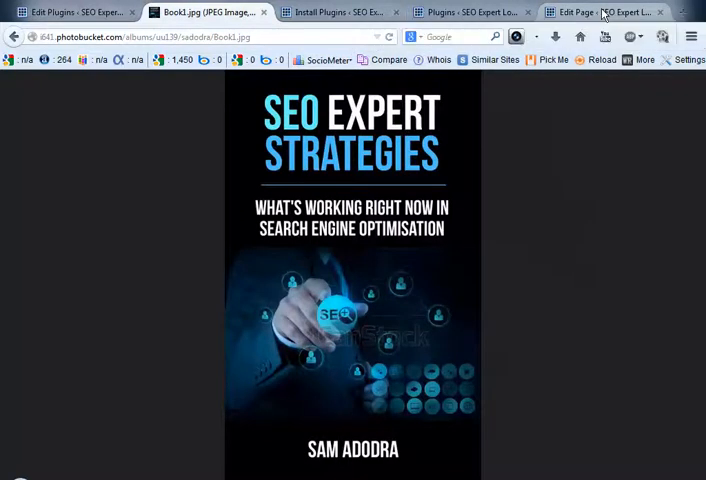
pyautogui.click(600, 11)
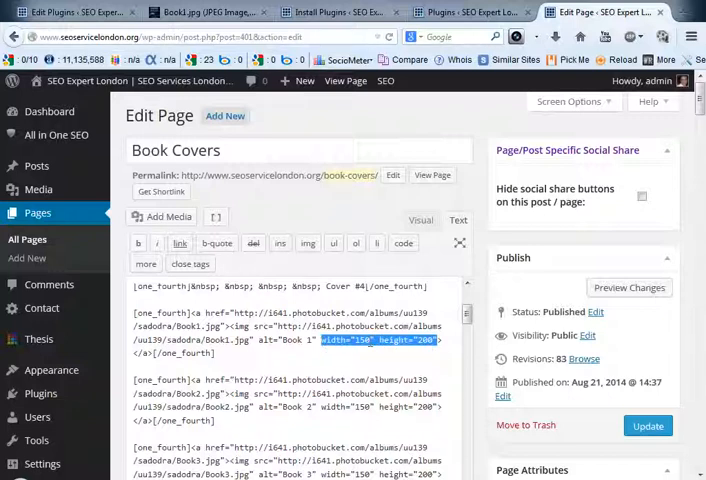
# Browse the live cover grid down to Cover #20 and back, then reopen the Edit Page tab.
pyautogui.click(195, 12)
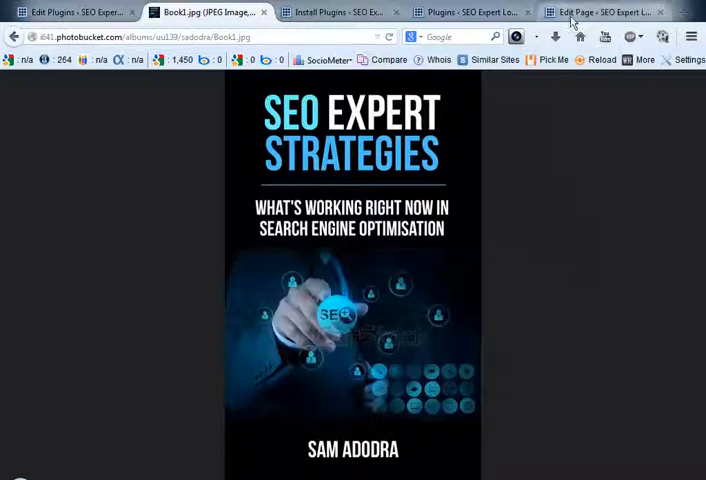
pyautogui.click(200, 11)
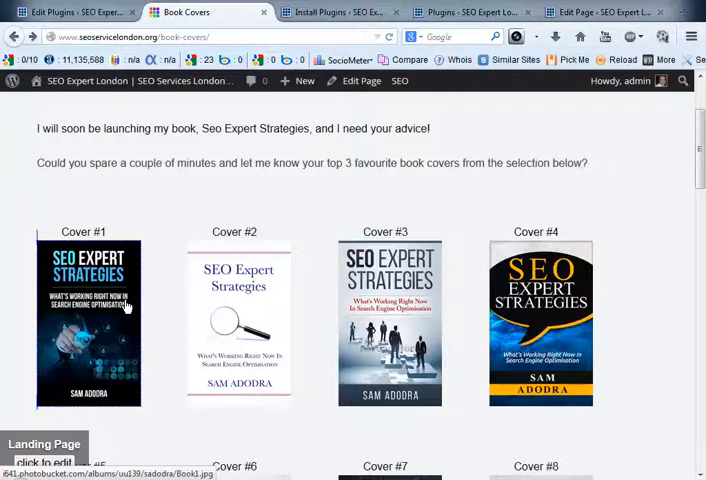
pyautogui.moveTo(343, 210)
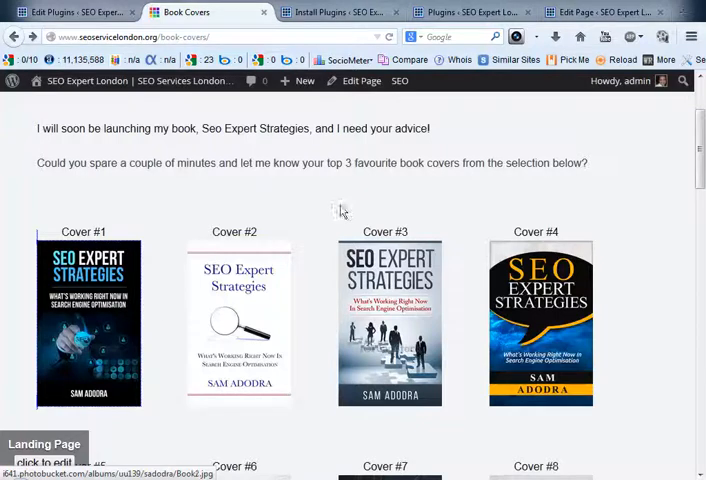
pyautogui.click(600, 12)
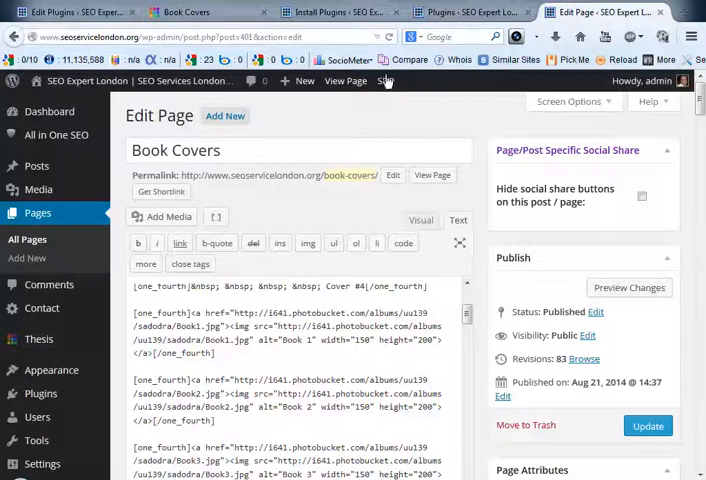
pyautogui.click(185, 12)
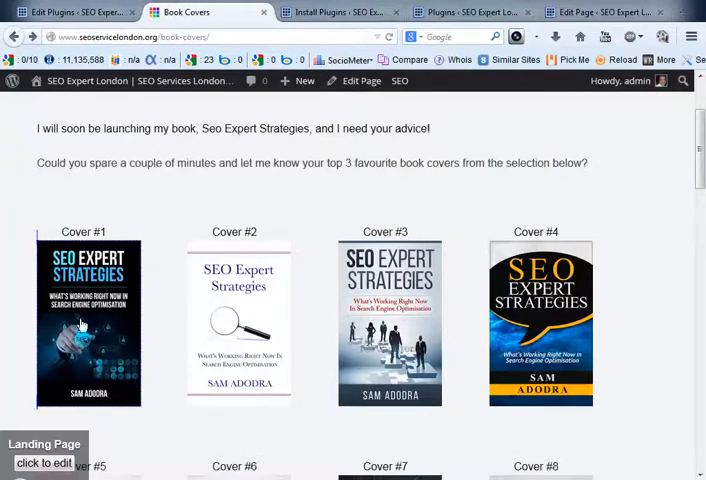
pyautogui.scroll(-3)
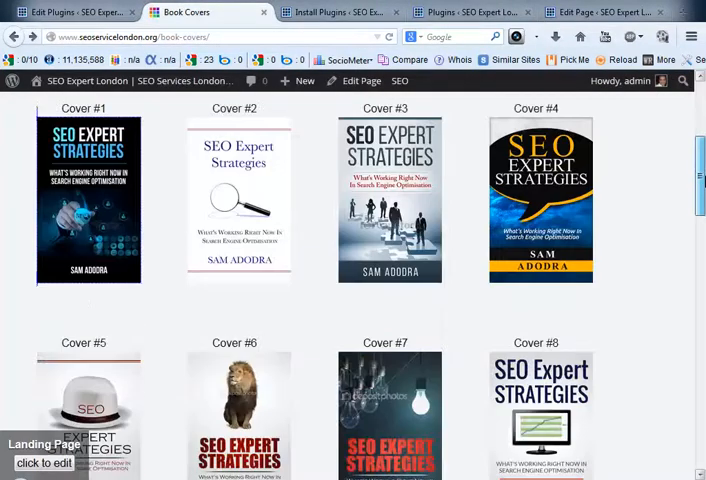
pyautogui.scroll(-3)
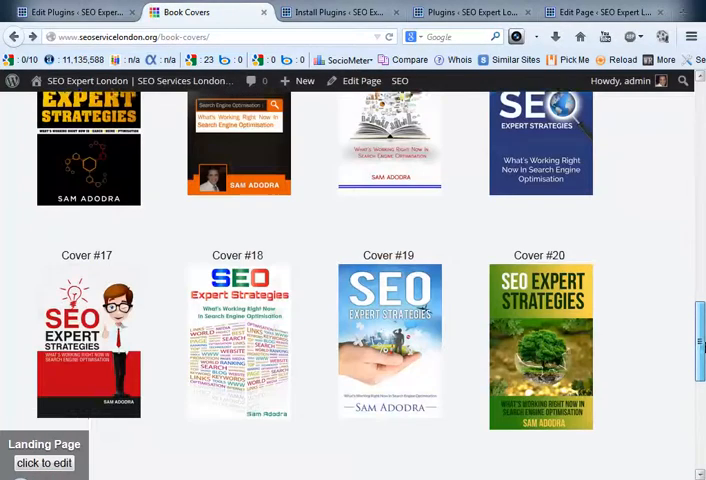
pyautogui.scroll(3)
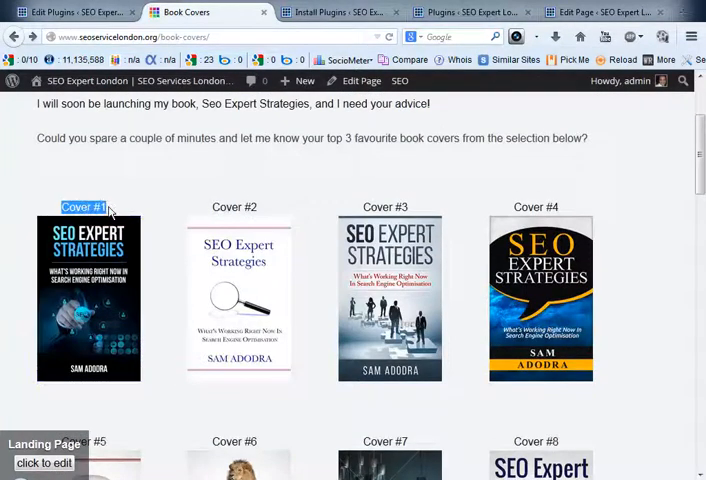
pyautogui.click(590, 12)
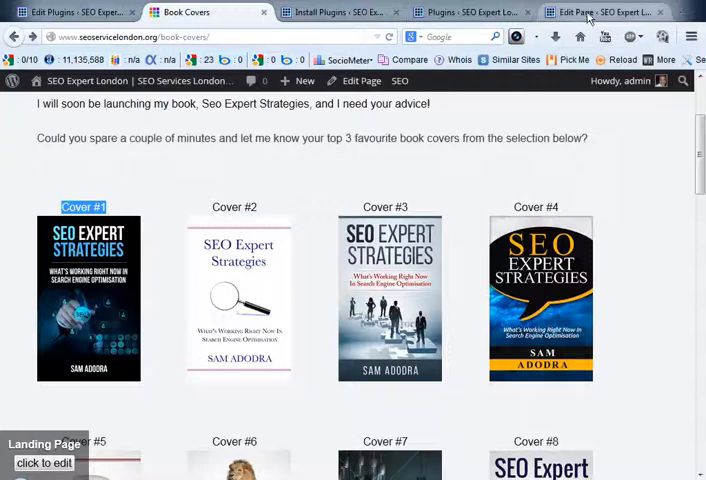
pyautogui.moveTo(600, 12)
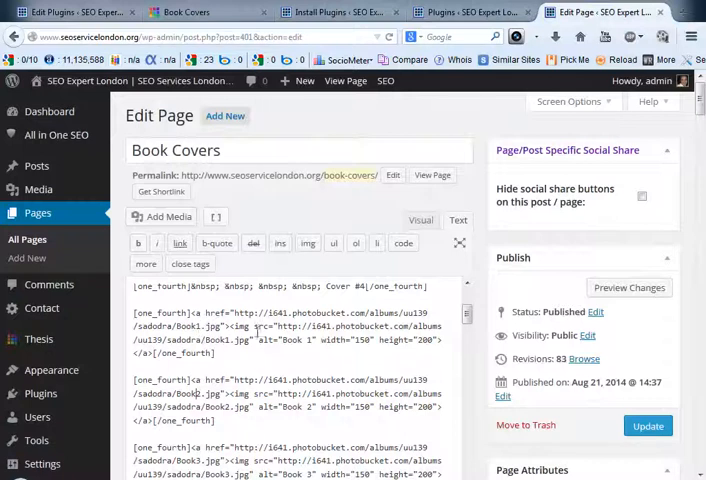
pyautogui.scroll(-3)
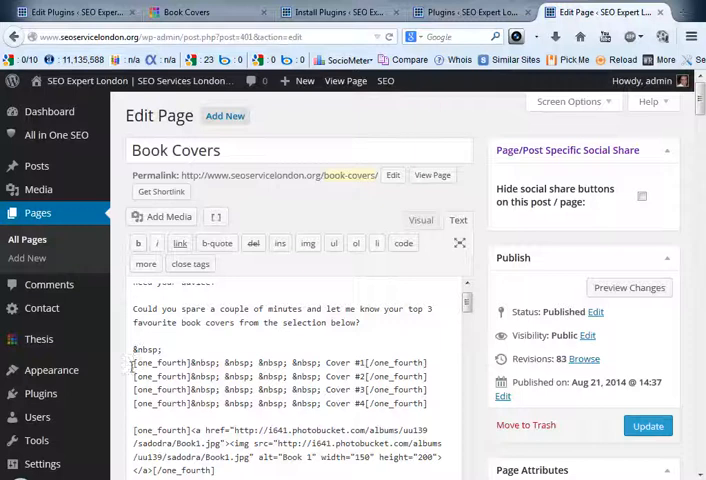
pyautogui.doubleClick(160, 362)
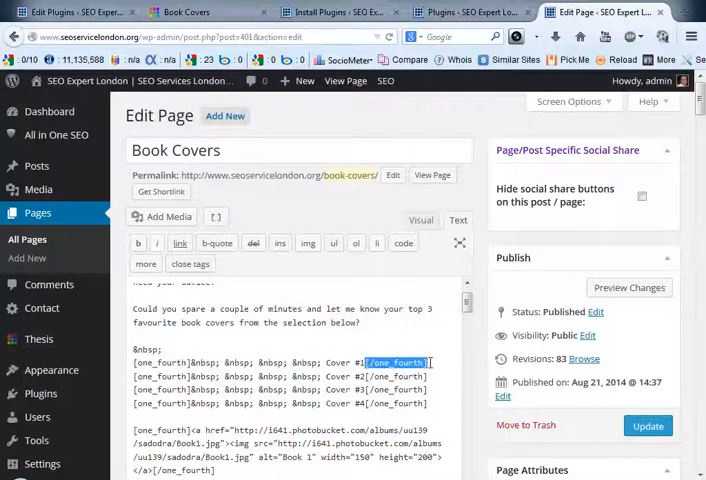
pyautogui.moveTo(216, 217)
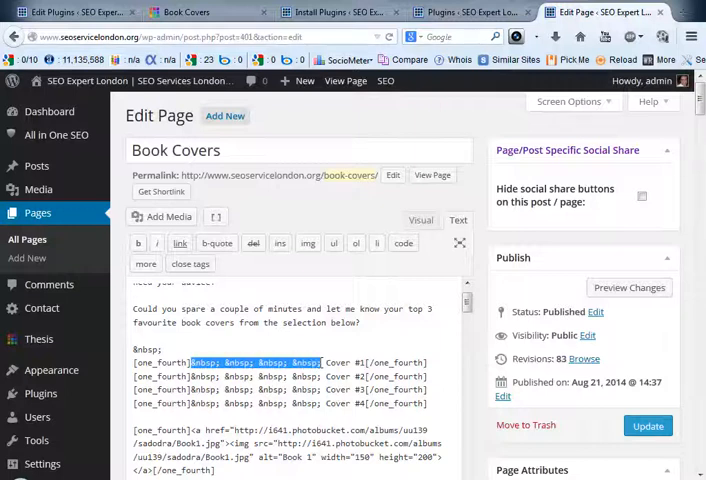
pyautogui.moveTo(185, 12)
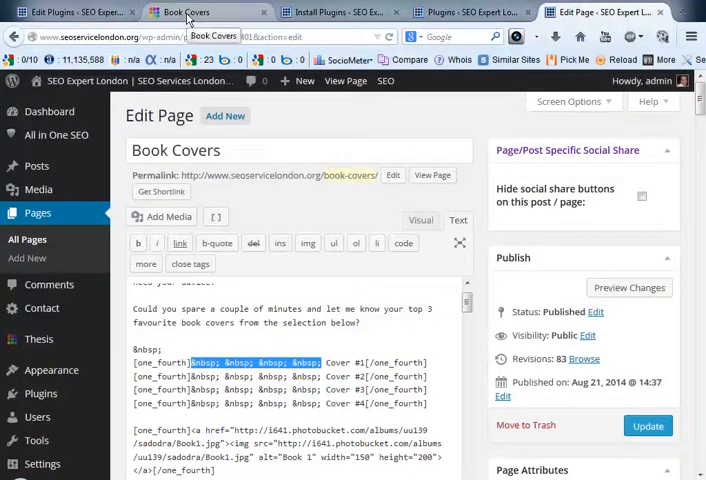
pyautogui.click(185, 12)
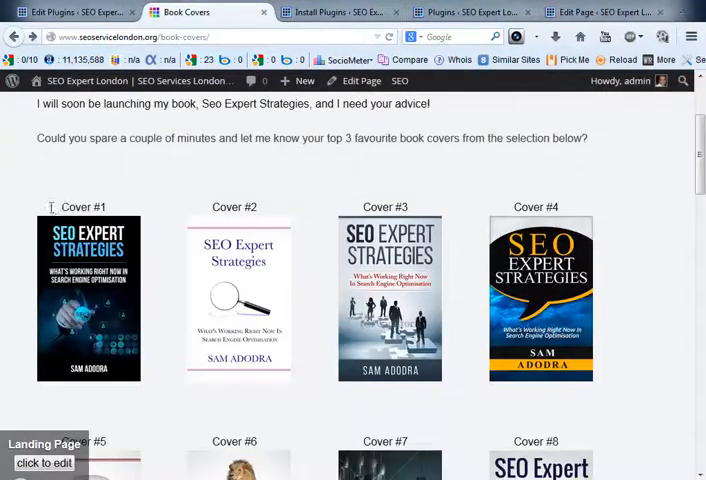
pyautogui.doubleClick(87, 207)
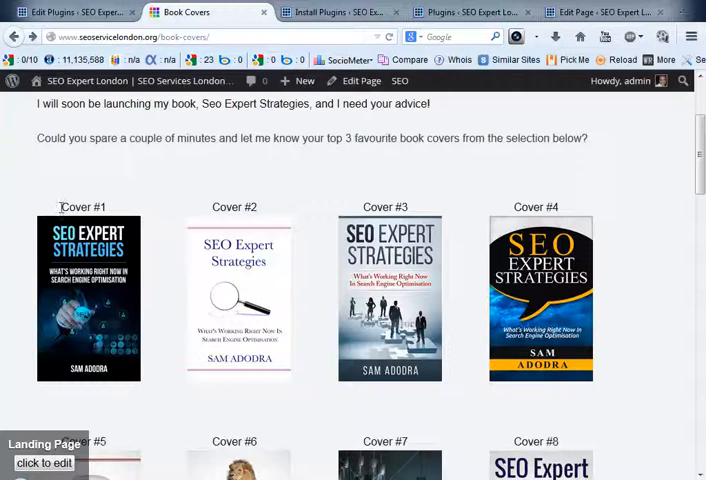
pyautogui.moveTo(332, 163)
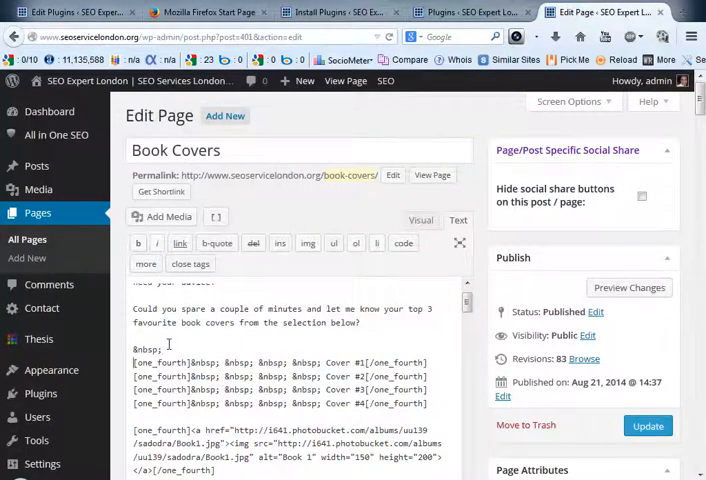
pyautogui.write('<center>')
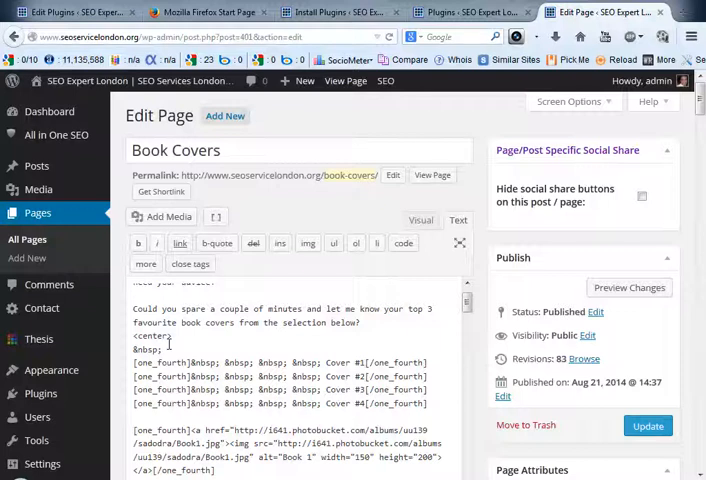
pyautogui.write('Cover #1')
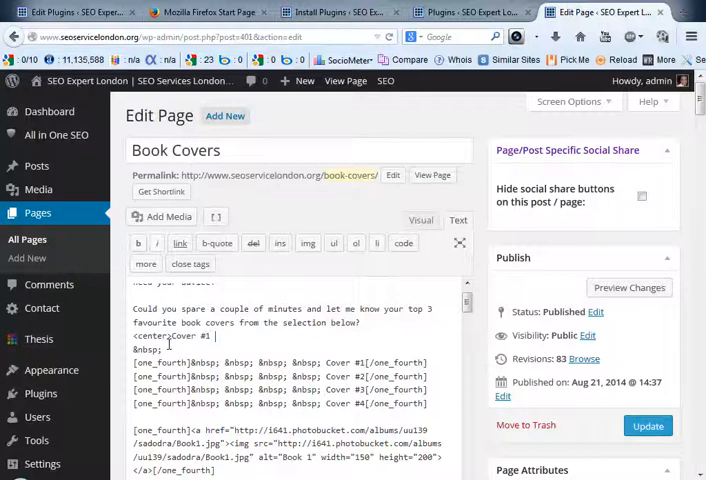
pyautogui.write('</center>')
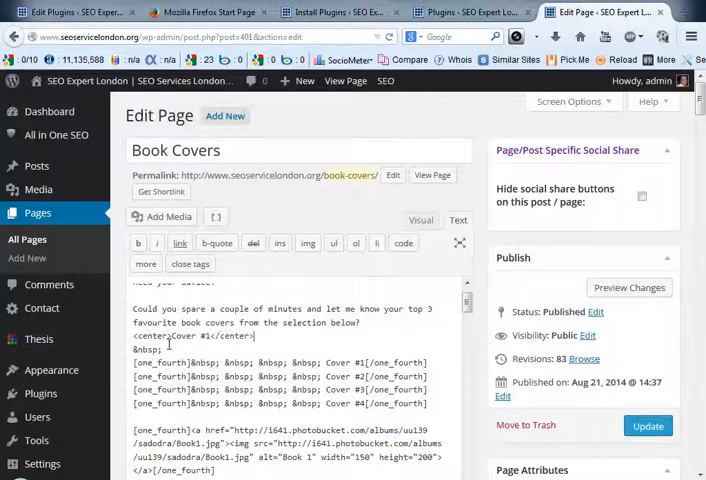
pyautogui.moveTo(140, 302)
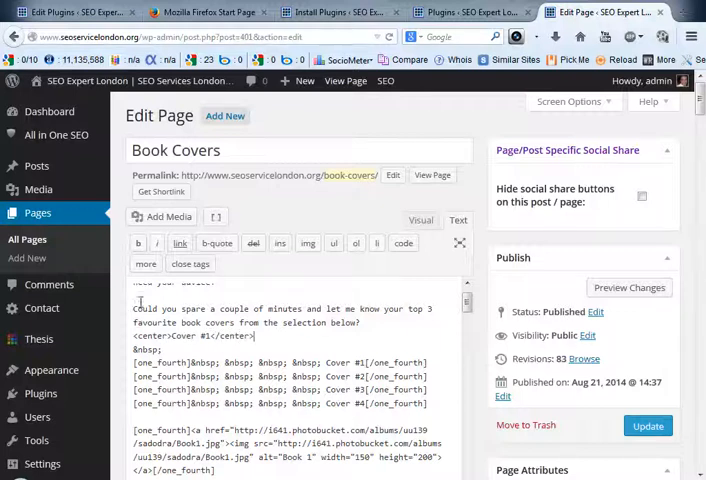
pyautogui.click(470, 12)
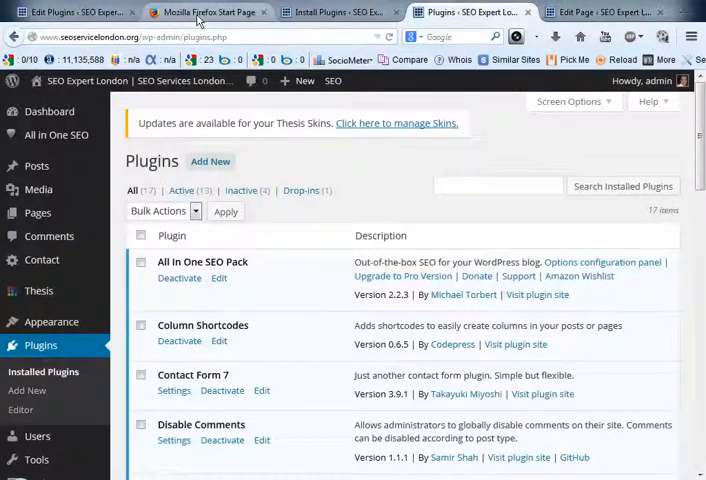
pyautogui.click(205, 12)
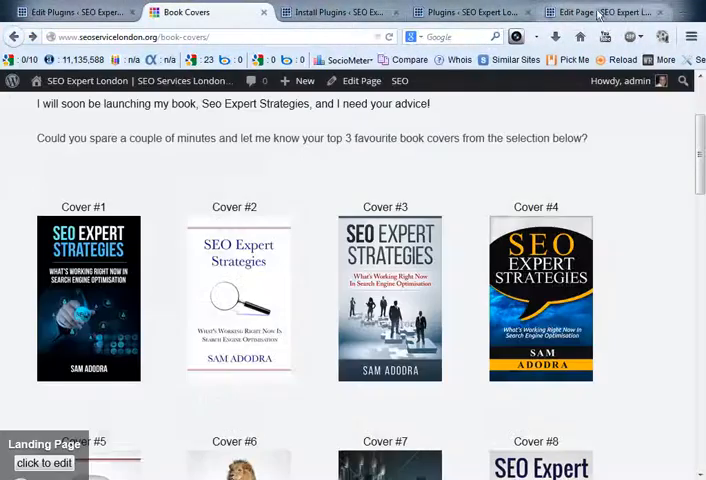
pyautogui.moveTo(36, 138); pyautogui.dragTo(127, 138)
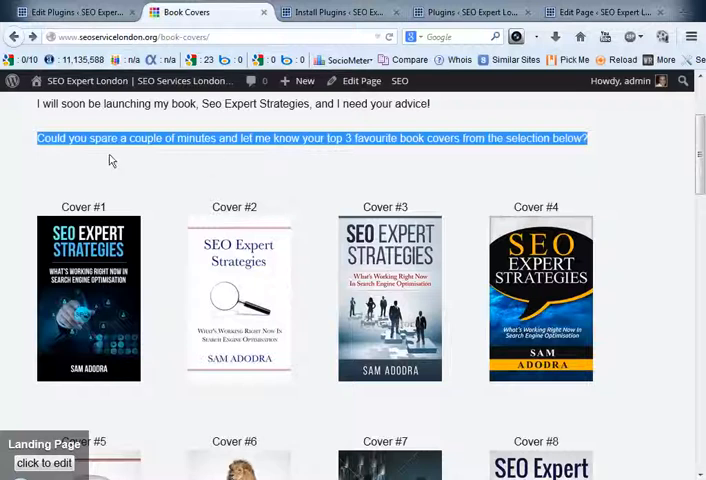
pyautogui.moveTo(538, 162)
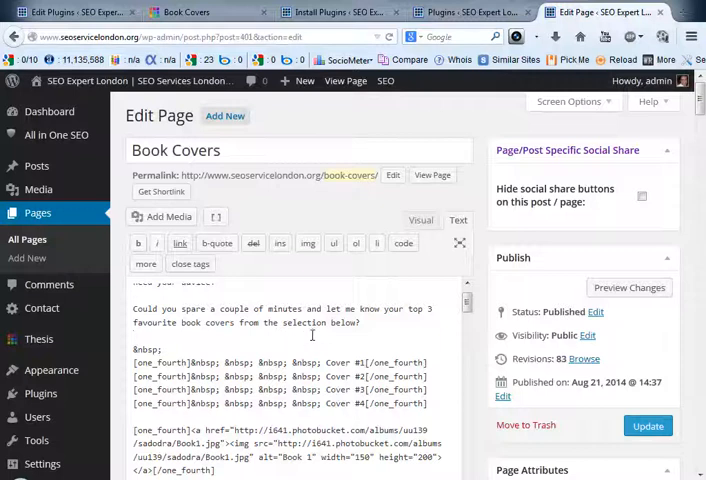
# Move the first &nbsp; in the Cover #1 line before [one_fourth] and review markup to 'Thanks, Sam'.
pyautogui.doubleClick(160, 362)
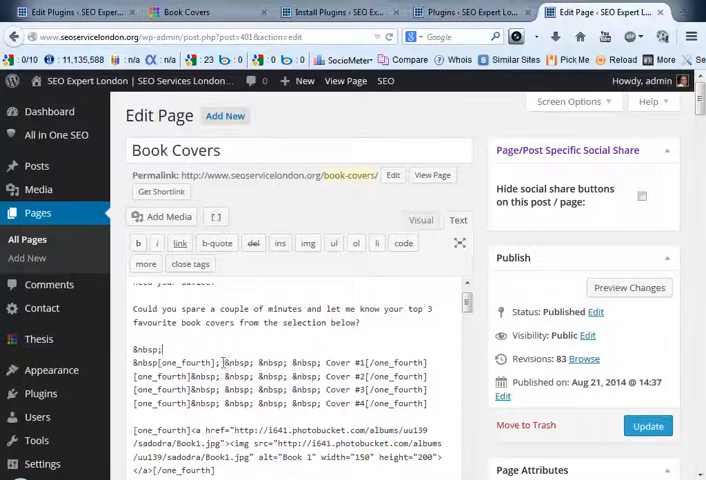
pyautogui.doubleClick(236, 362)
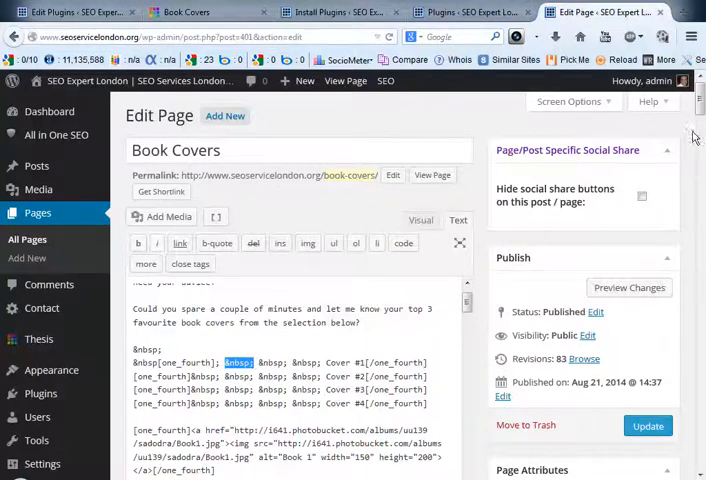
pyautogui.scroll(-3)
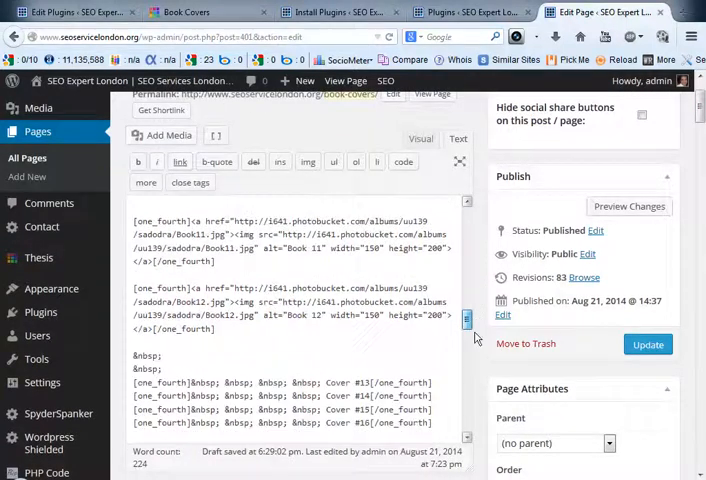
pyautogui.scroll(-3)
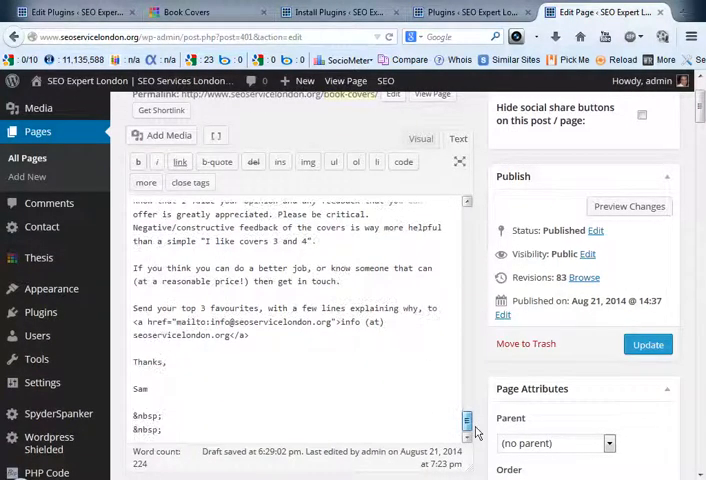